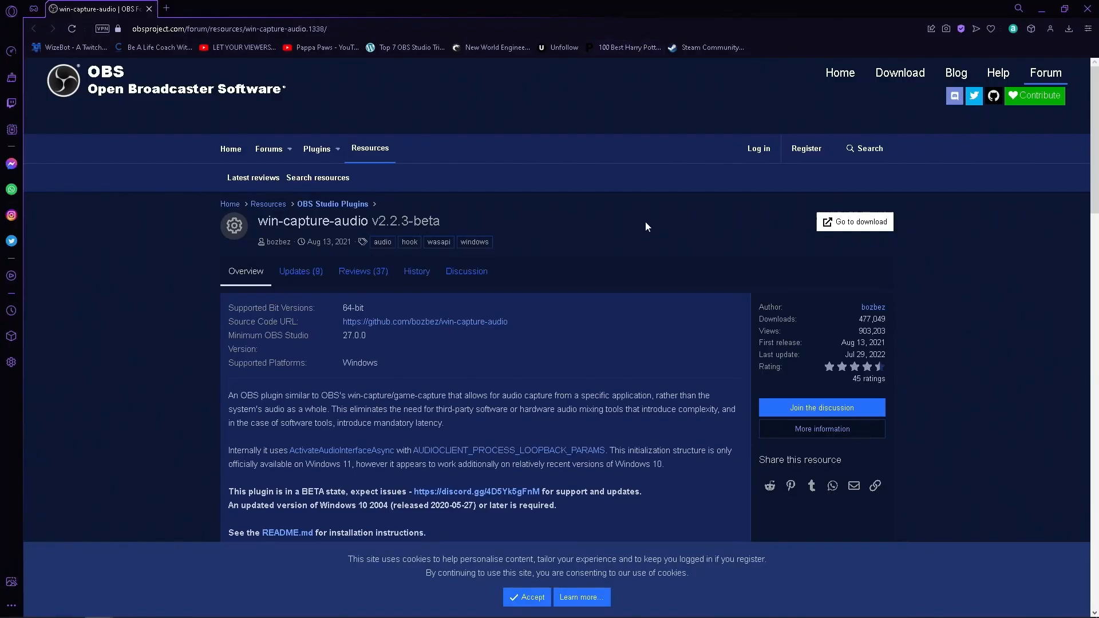
mouse_move(568, 225)
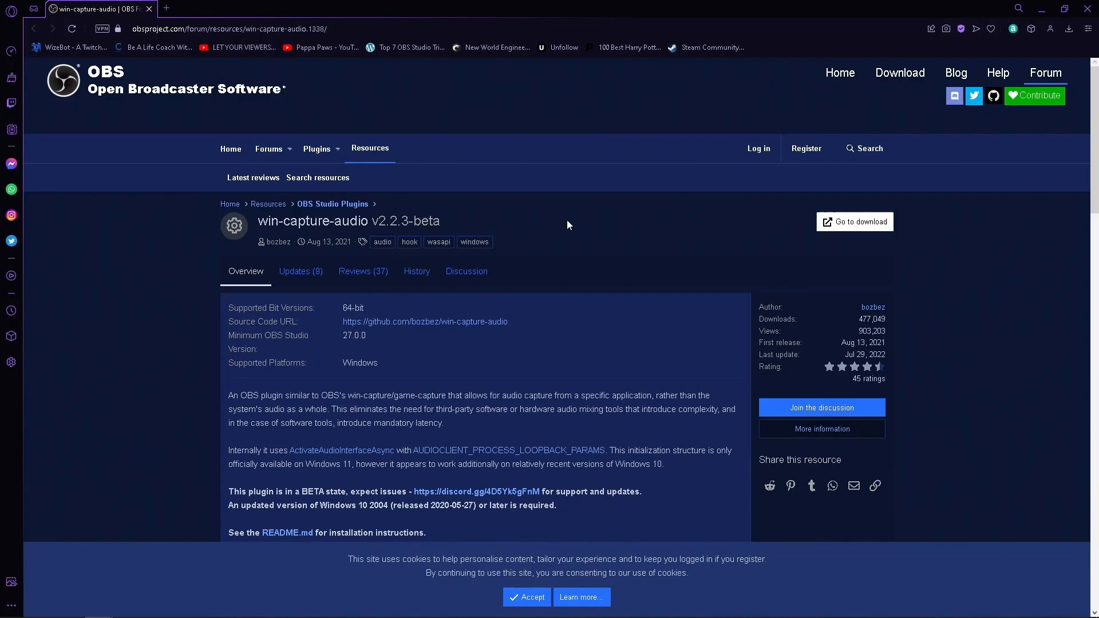
mouse_move(315, 103)
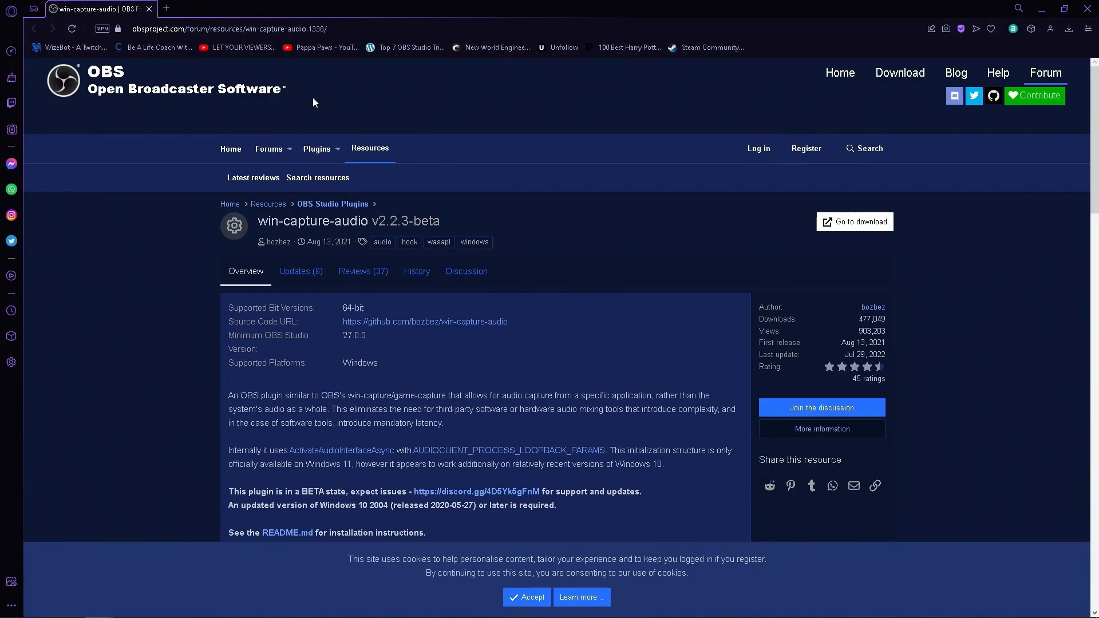
mouse_move(513, 197)
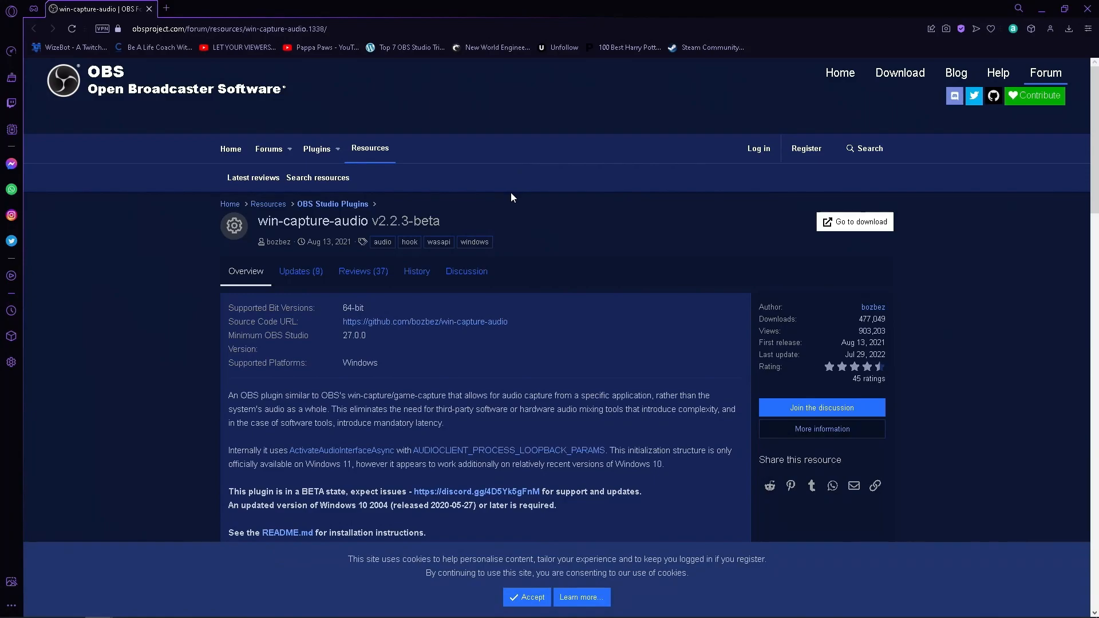
Step: Go to the win-capture-audio v2.2.3-beta release and start downloading its setup .exe installer
triple_click(347, 221)
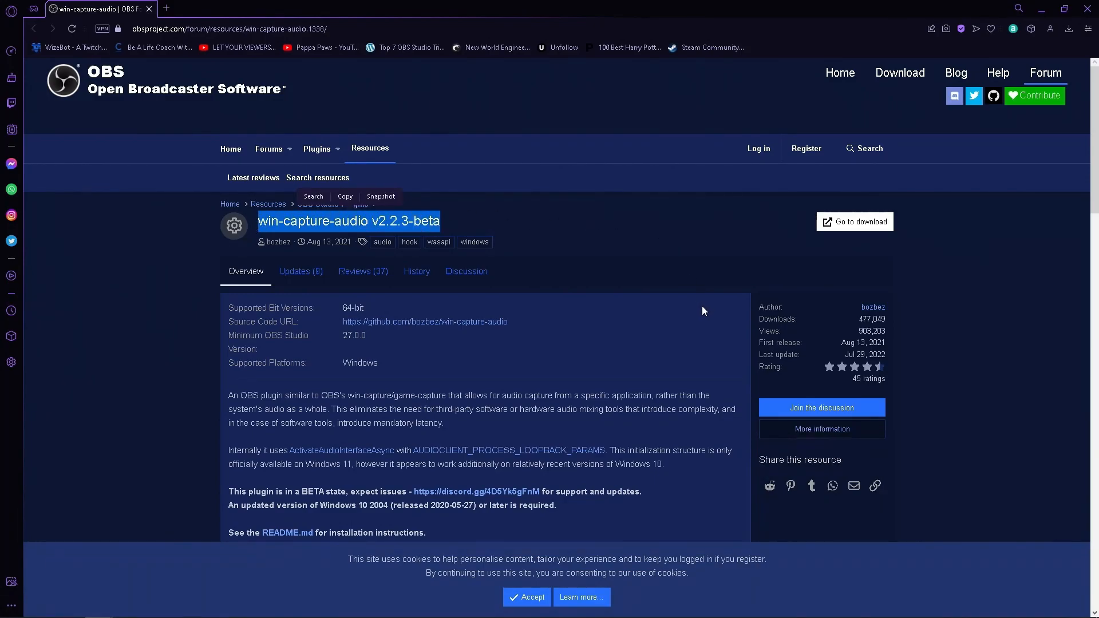
mouse_move(829, 249)
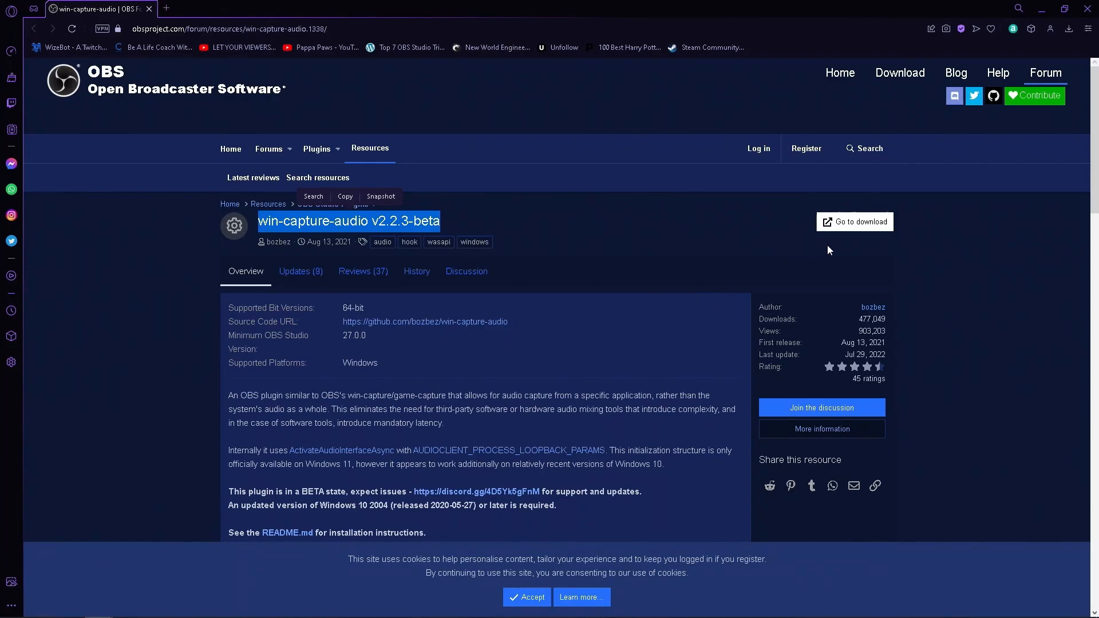
click(853, 222)
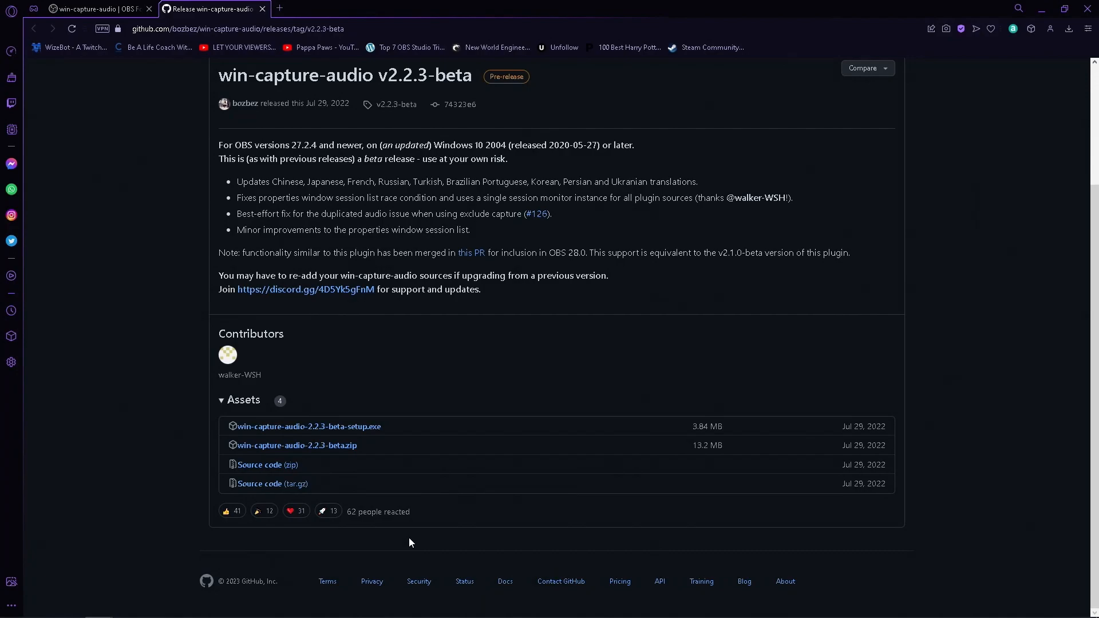
mouse_move(362, 430)
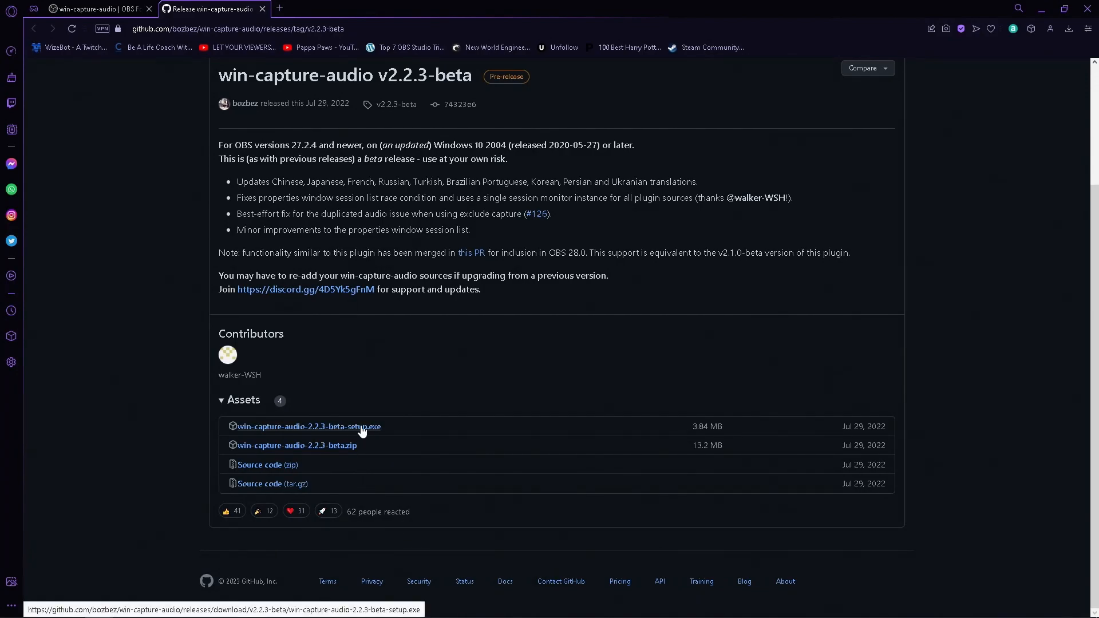
mouse_move(315, 434)
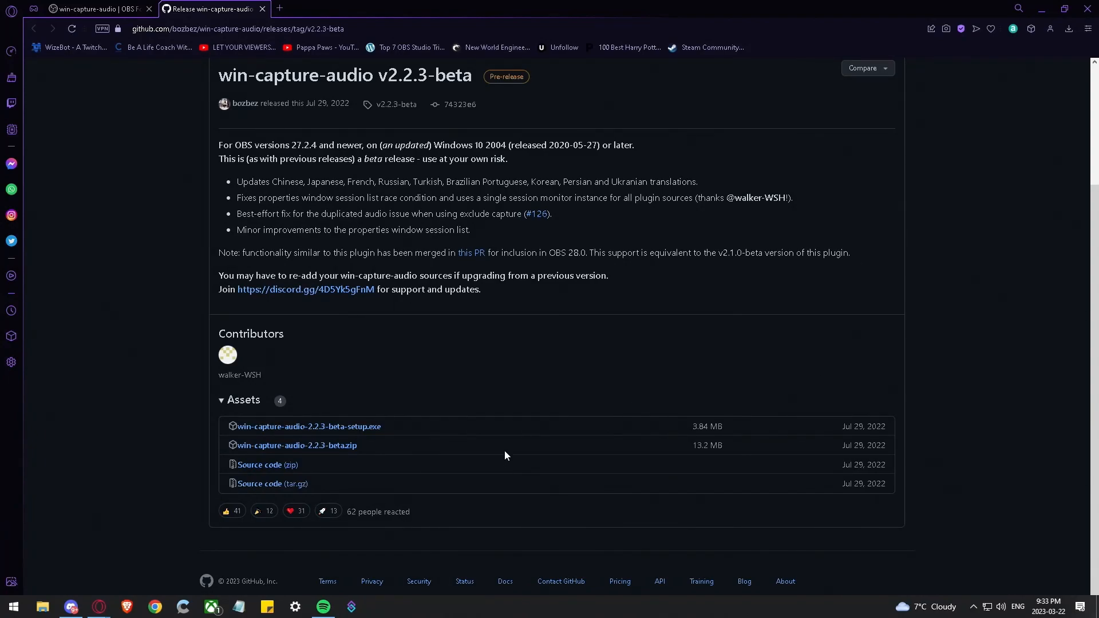
mouse_move(479, 385)
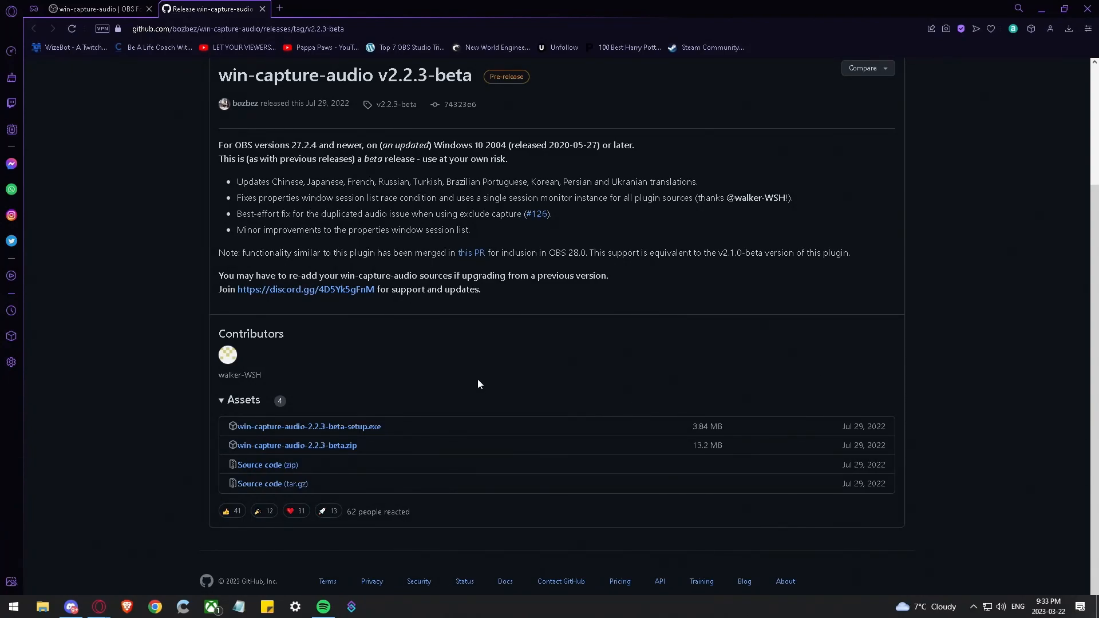
click(309, 426)
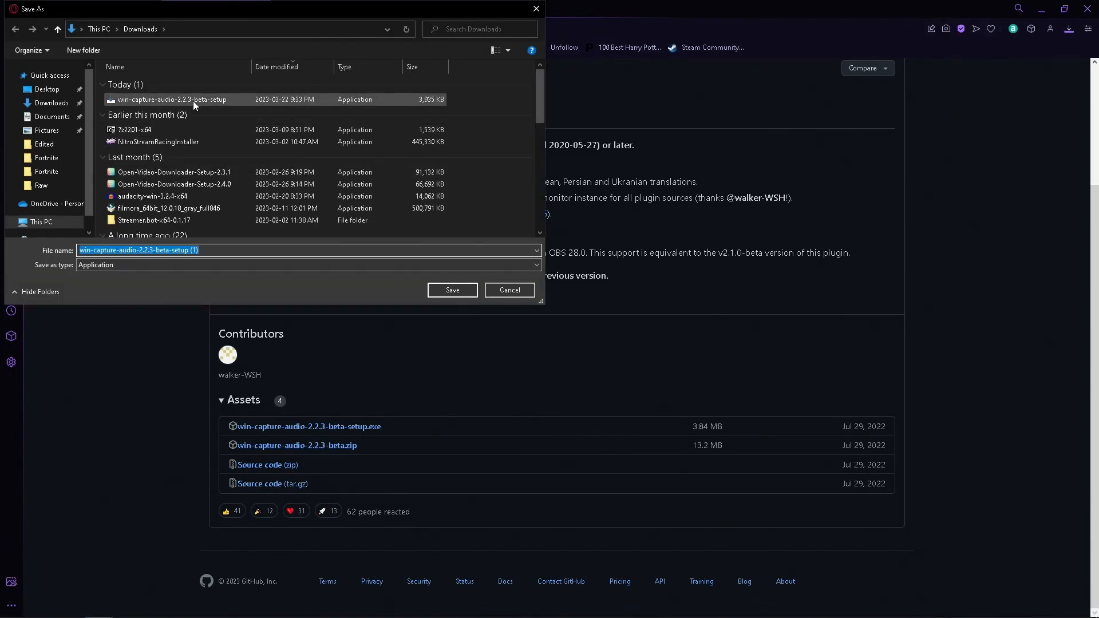
Step: Save the installer to Downloads replacing the old file, launch it and approve UAC
click(452, 290)
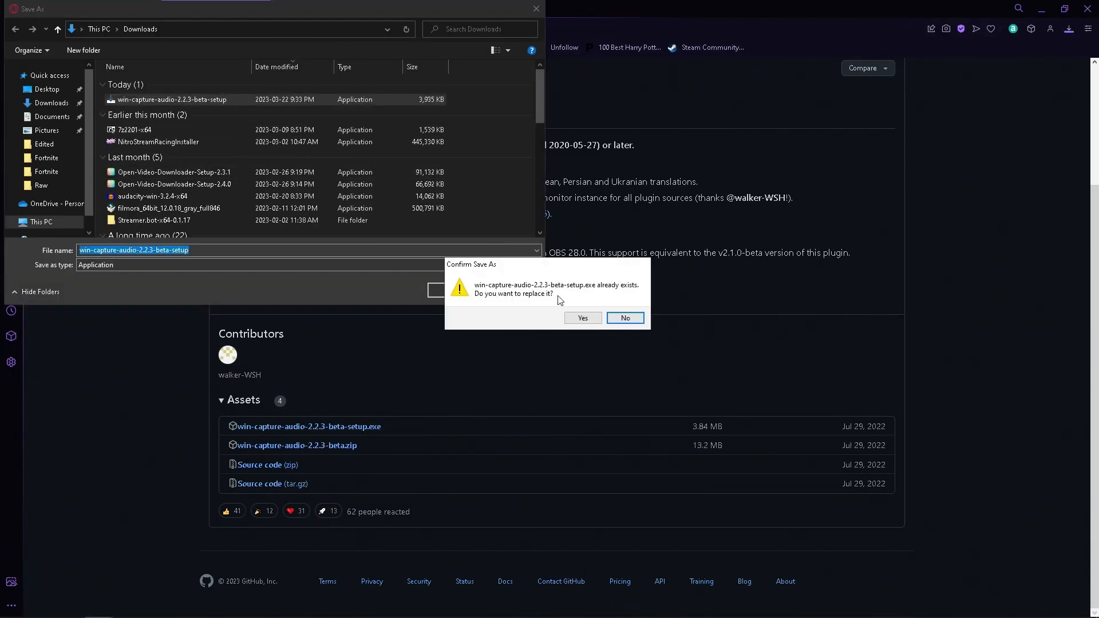
click(582, 318)
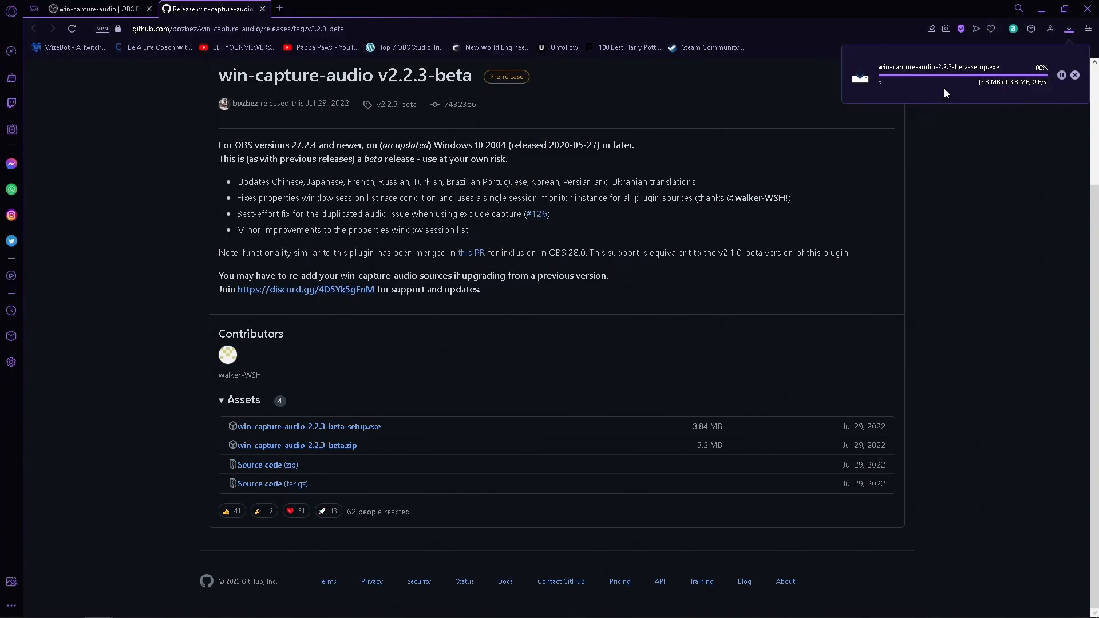
click(934, 67)
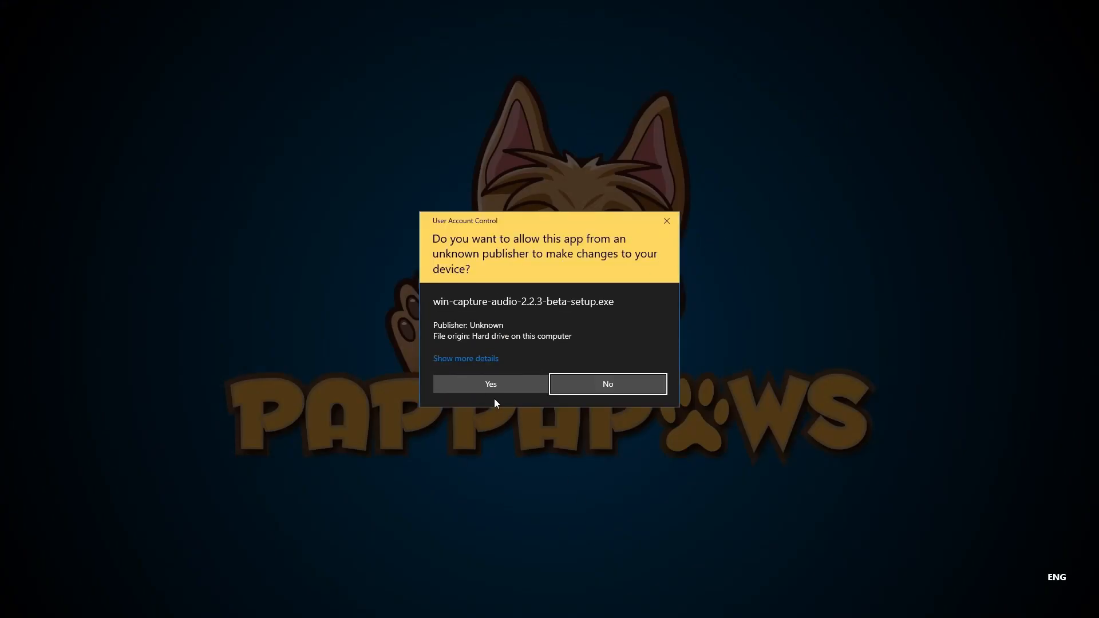
click(490, 385)
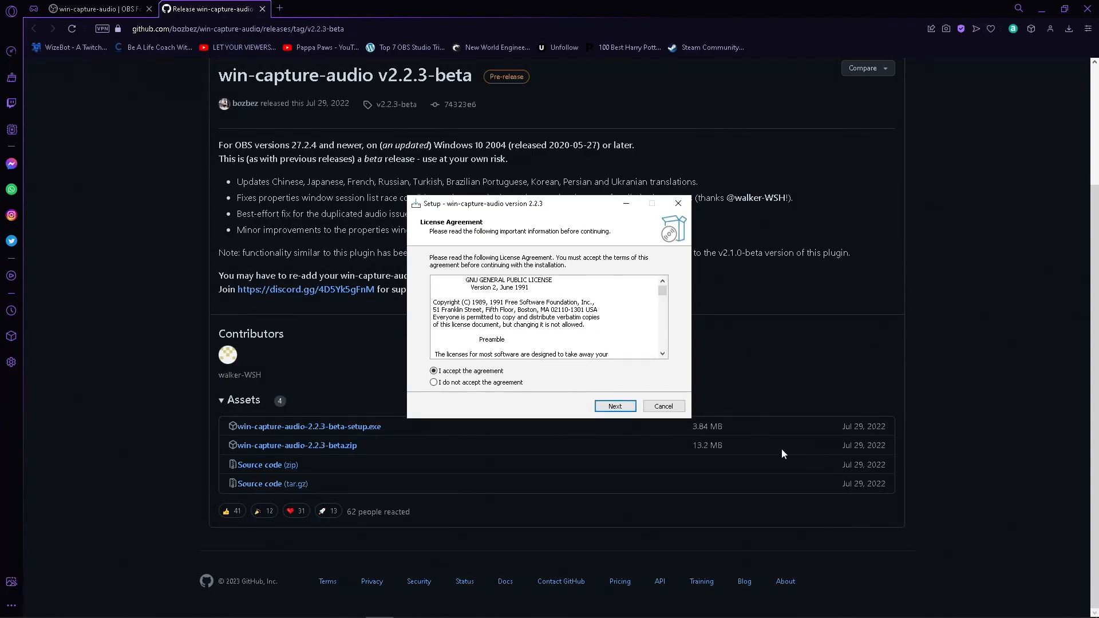
Step: Accept the license and complete the win-capture-audio 2.2.3 setup wizard
click(615, 405)
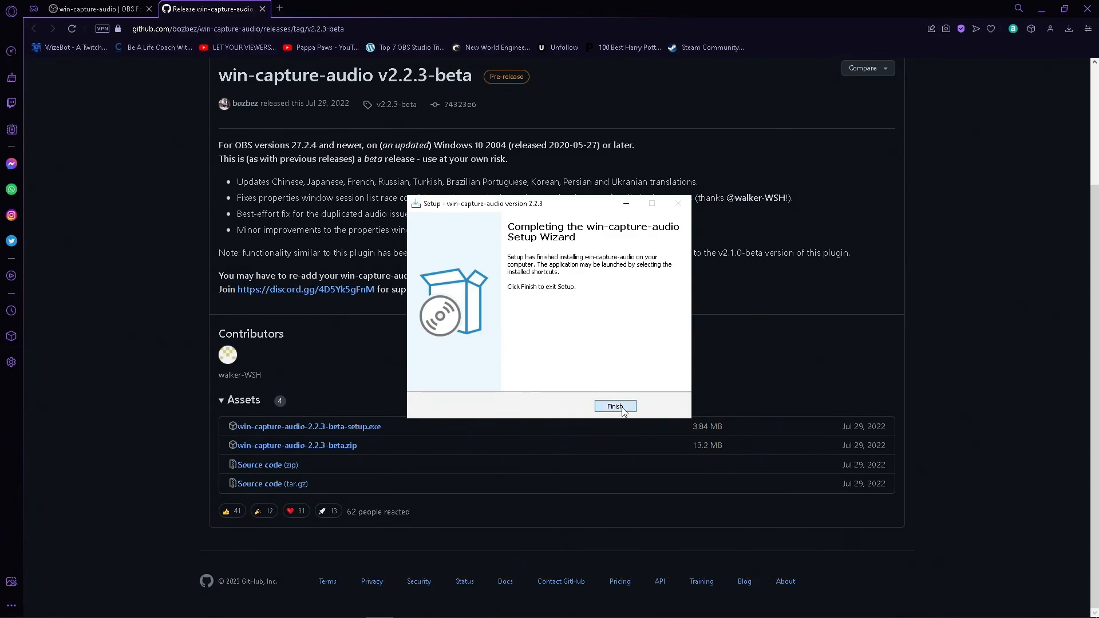
click(615, 406)
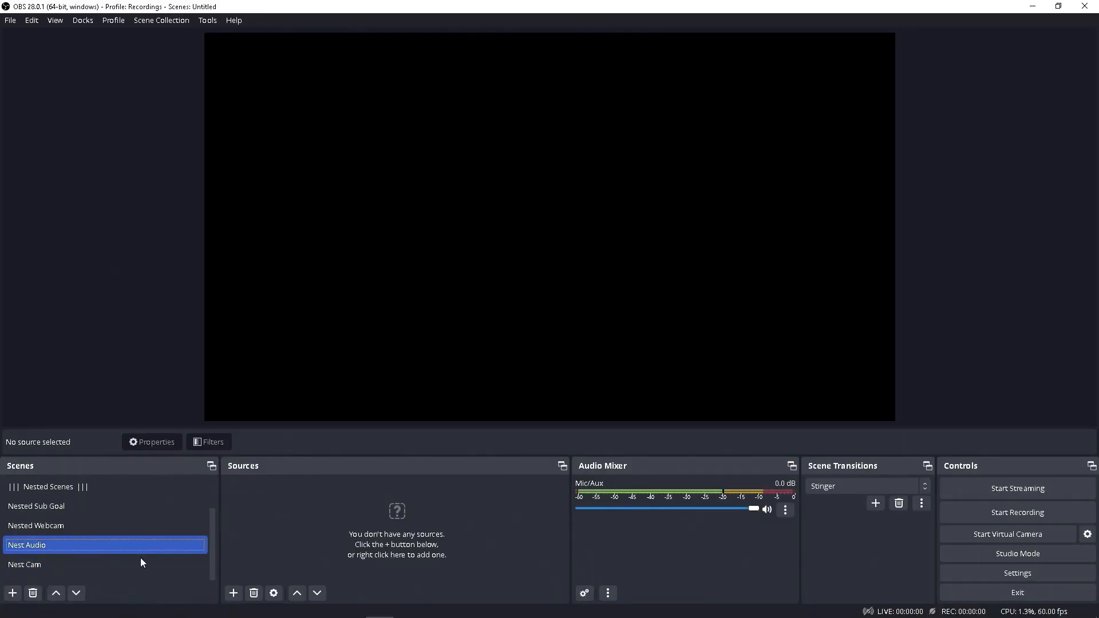
click(23, 564)
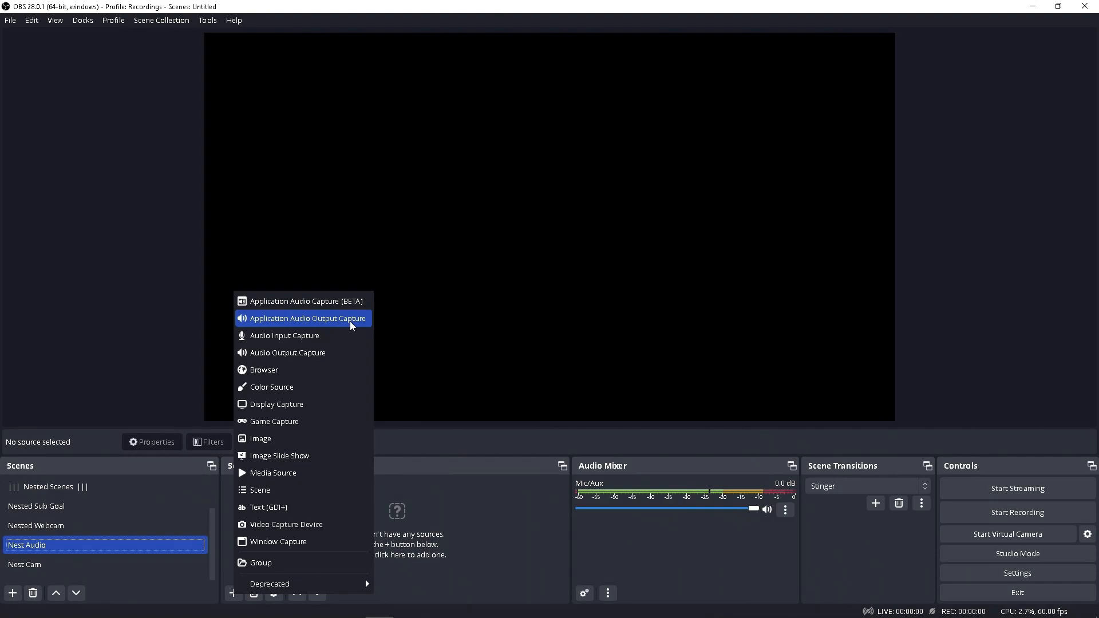
mouse_move(272, 327)
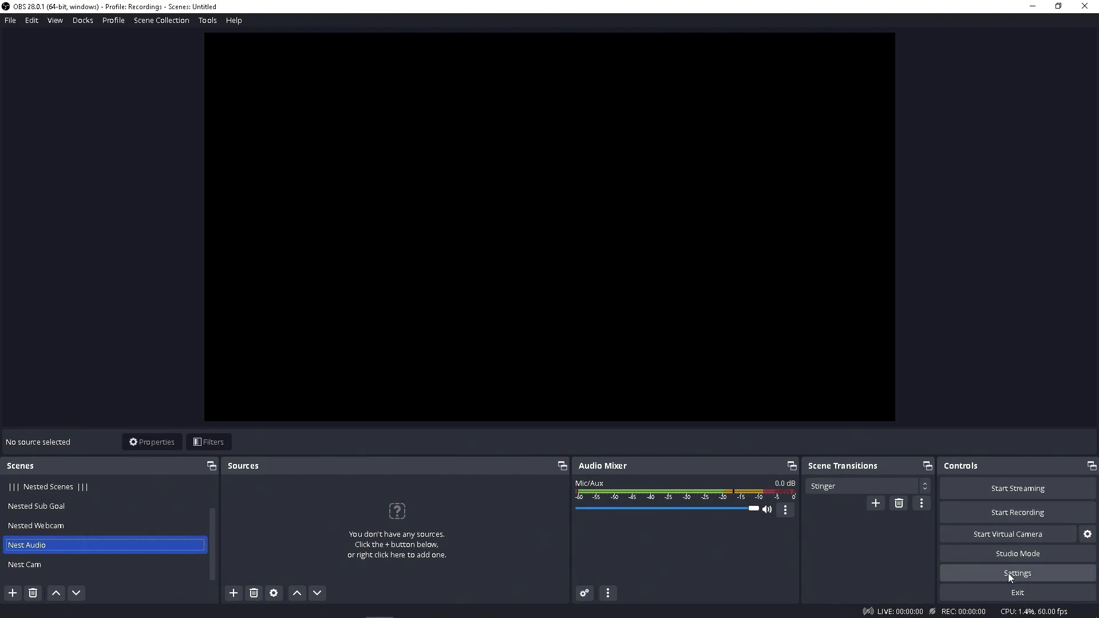
Step: In Audio settings, set Desktop Audio to Music, Desktop Audio 2 to System and Mic/Aux to Chat Mic
click(1016, 572)
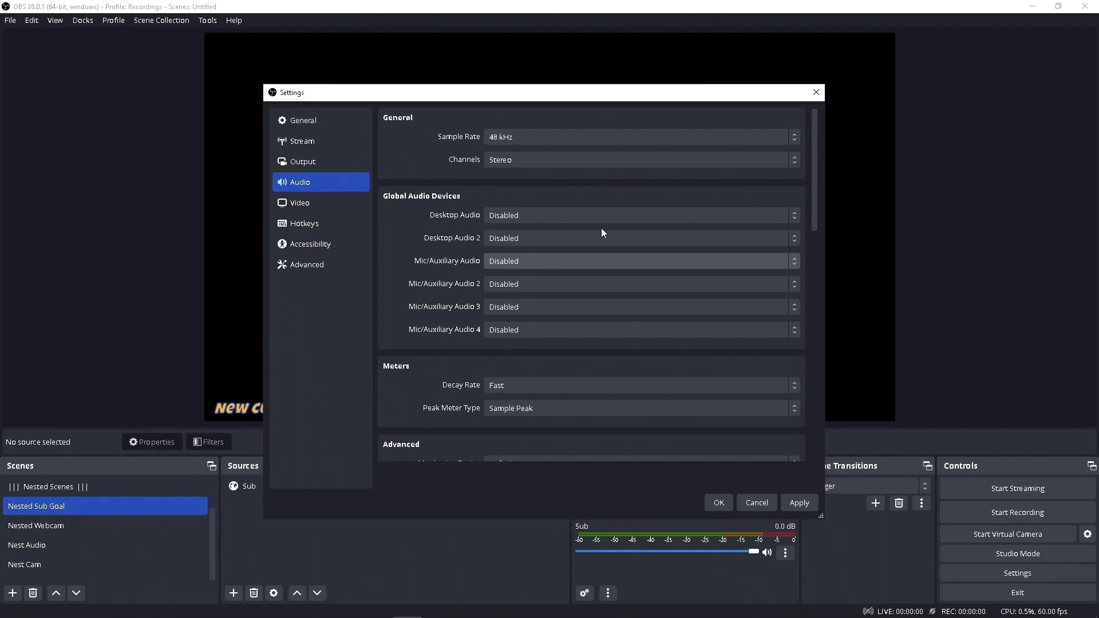
mouse_move(540, 359)
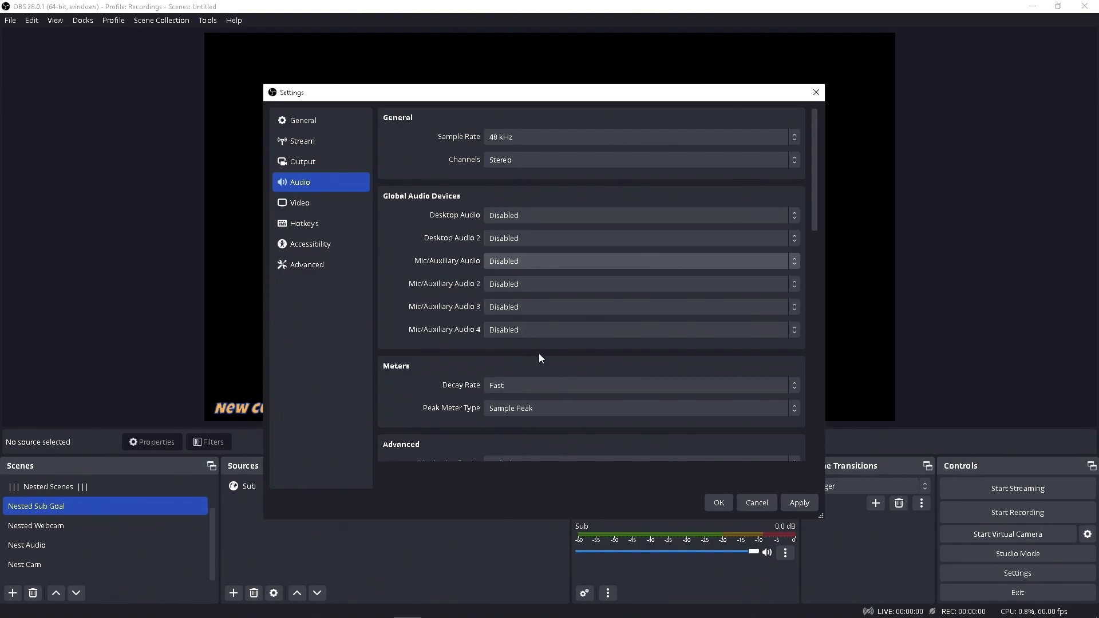
mouse_move(533, 351)
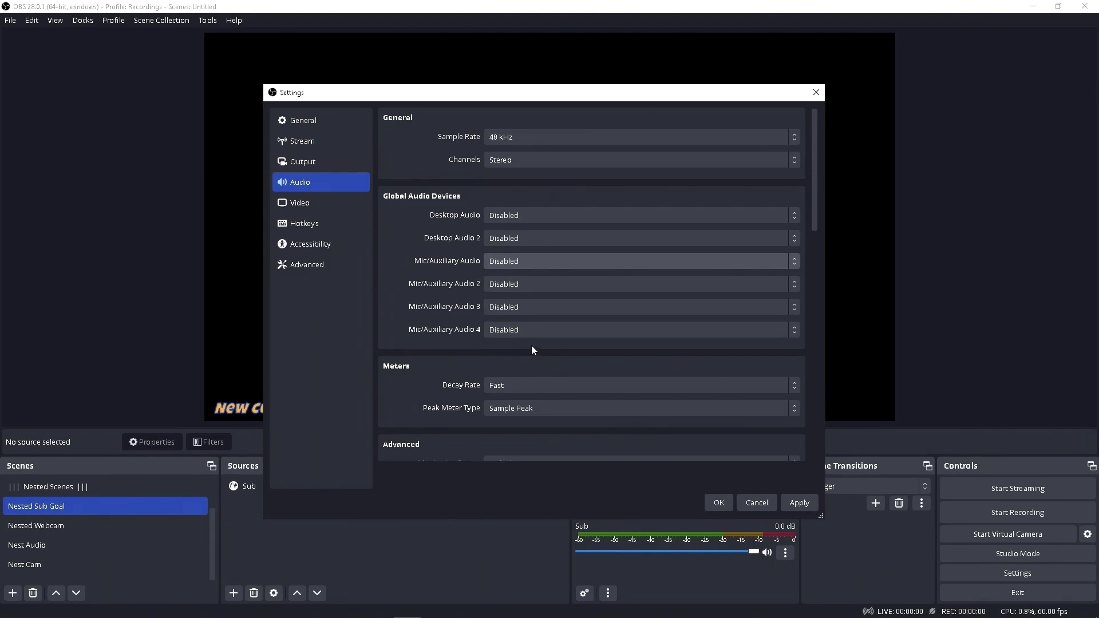
click(638, 261)
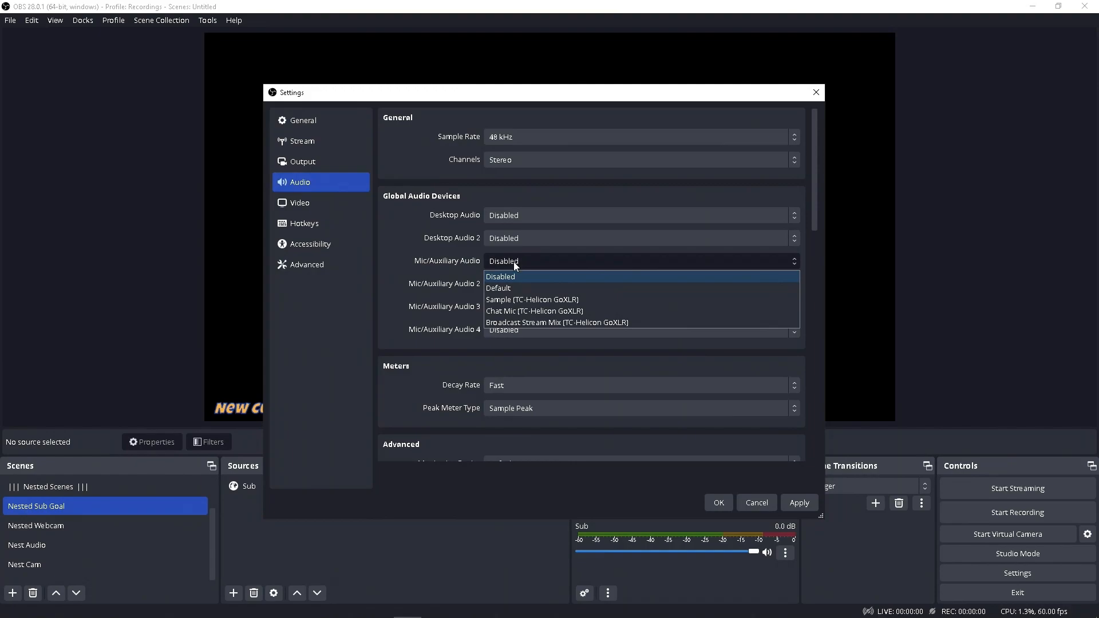
mouse_move(510, 312)
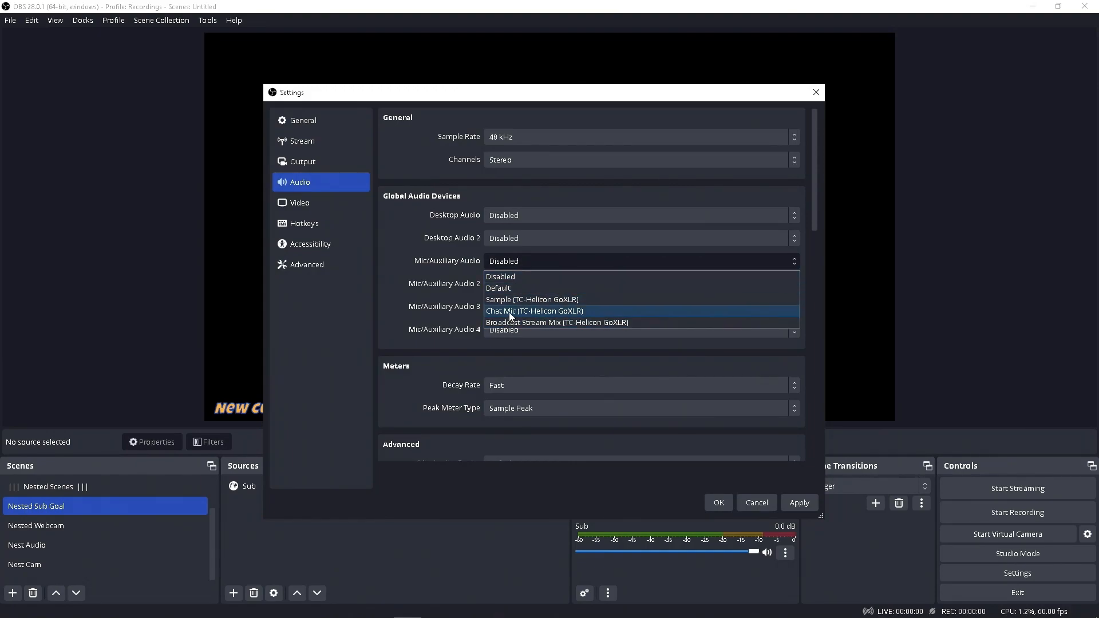
click(500, 276)
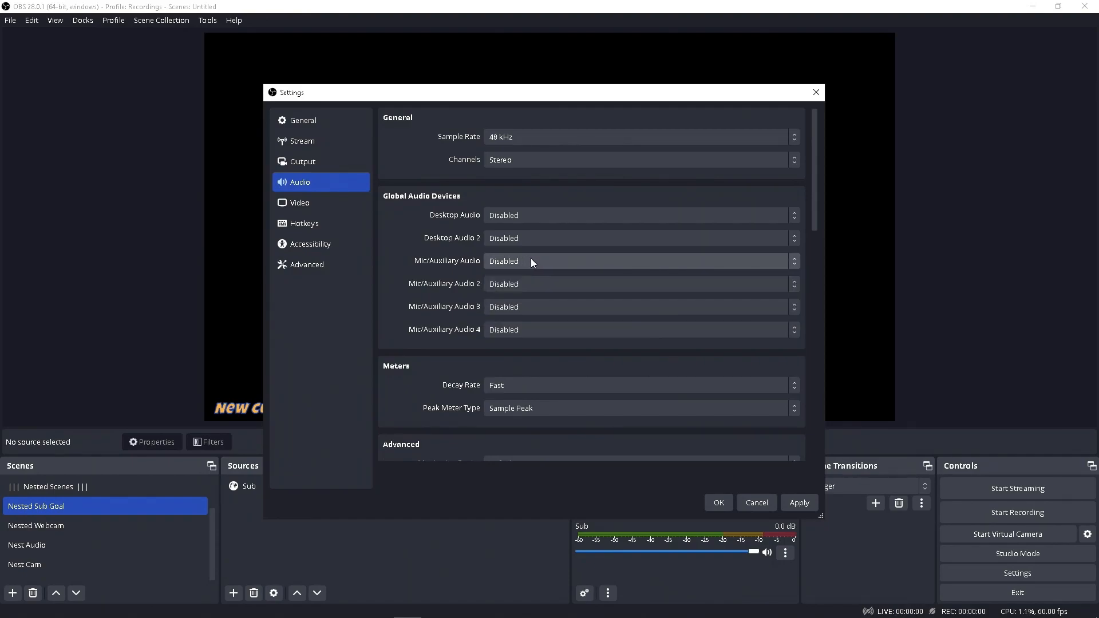
click(641, 215)
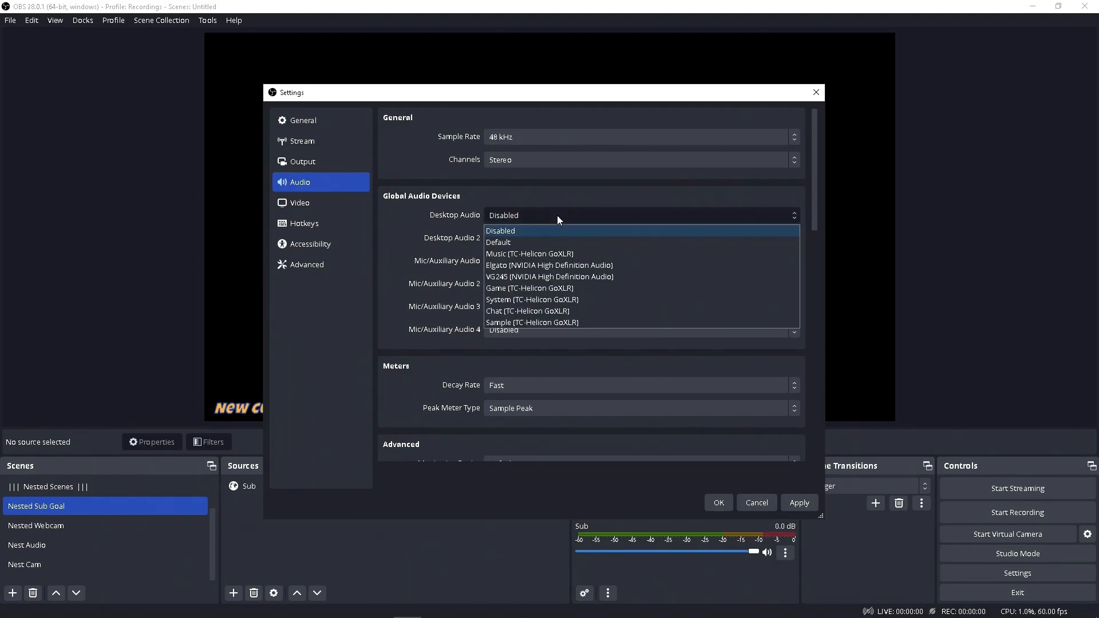
mouse_move(525, 276)
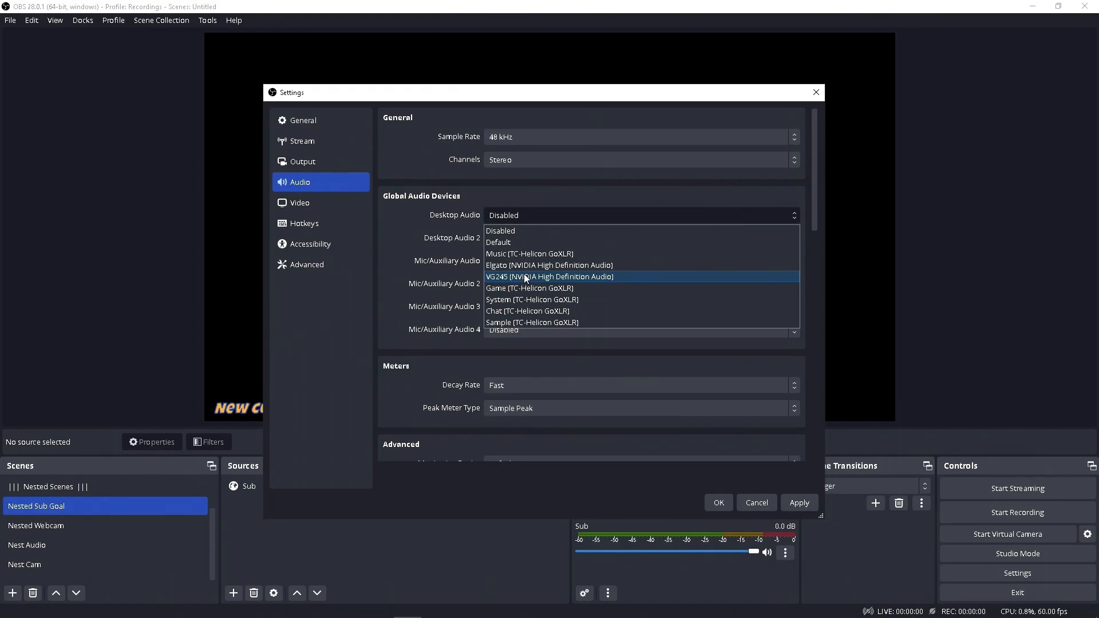
mouse_move(527, 276)
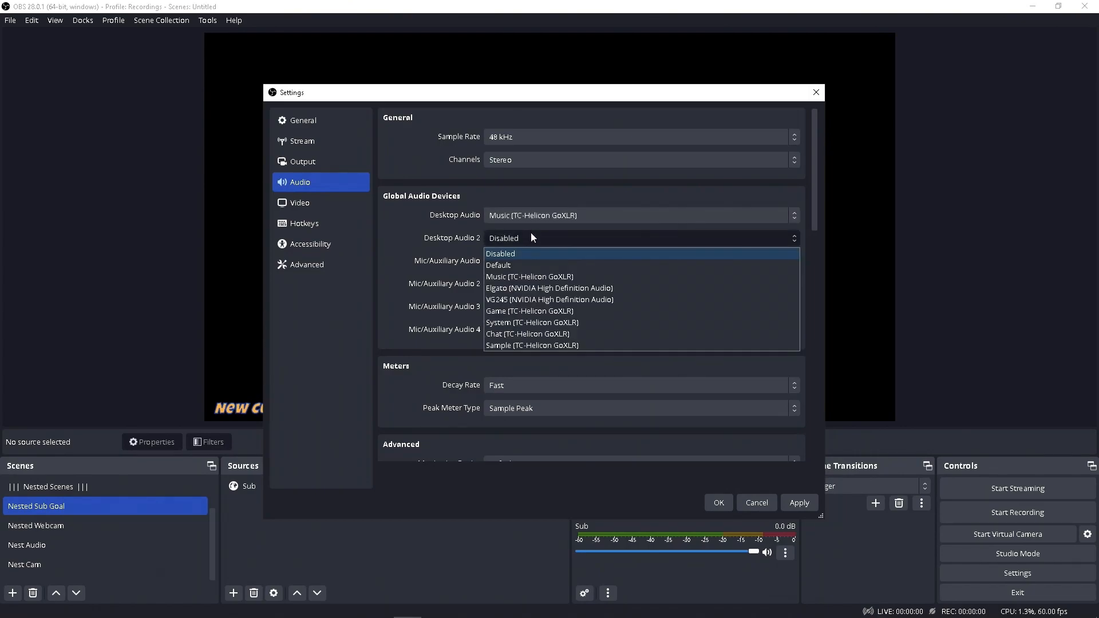
click(528, 323)
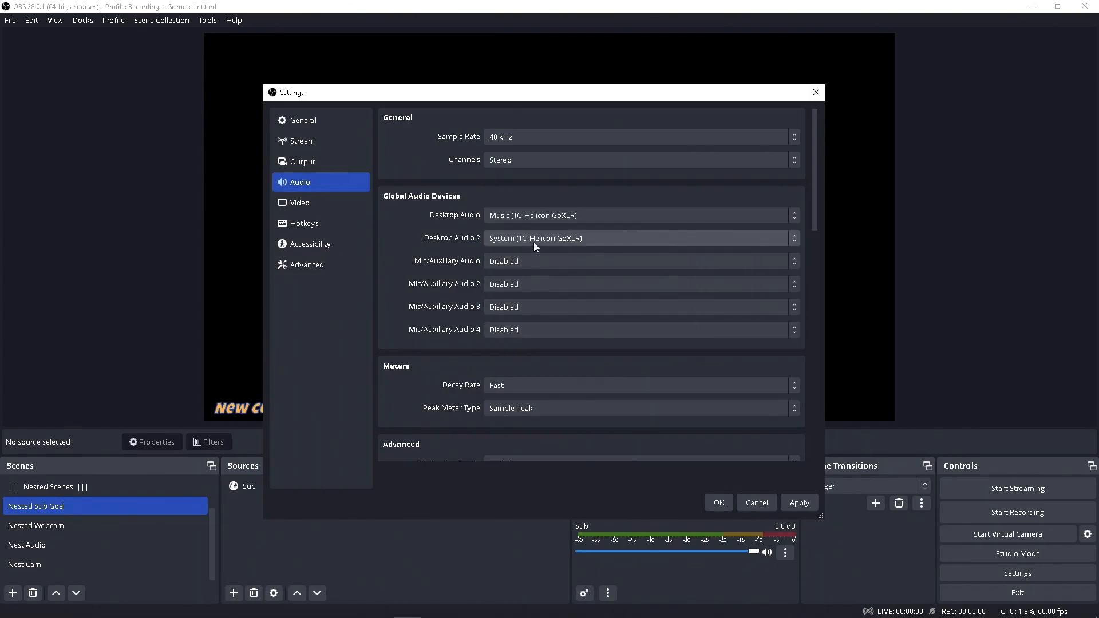
click(638, 261)
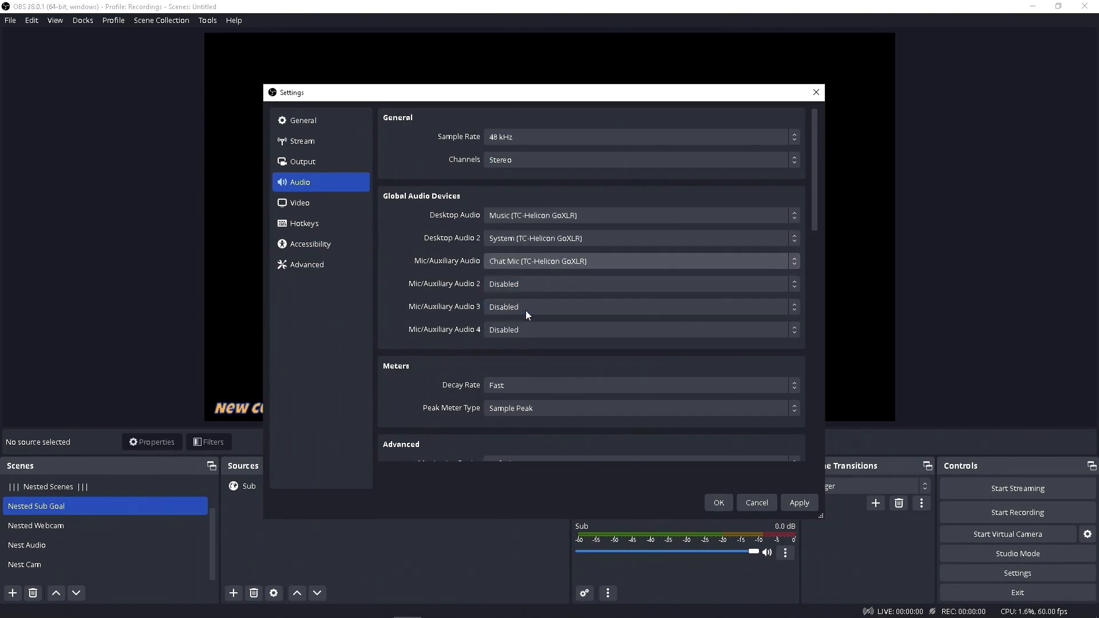
mouse_move(524, 183)
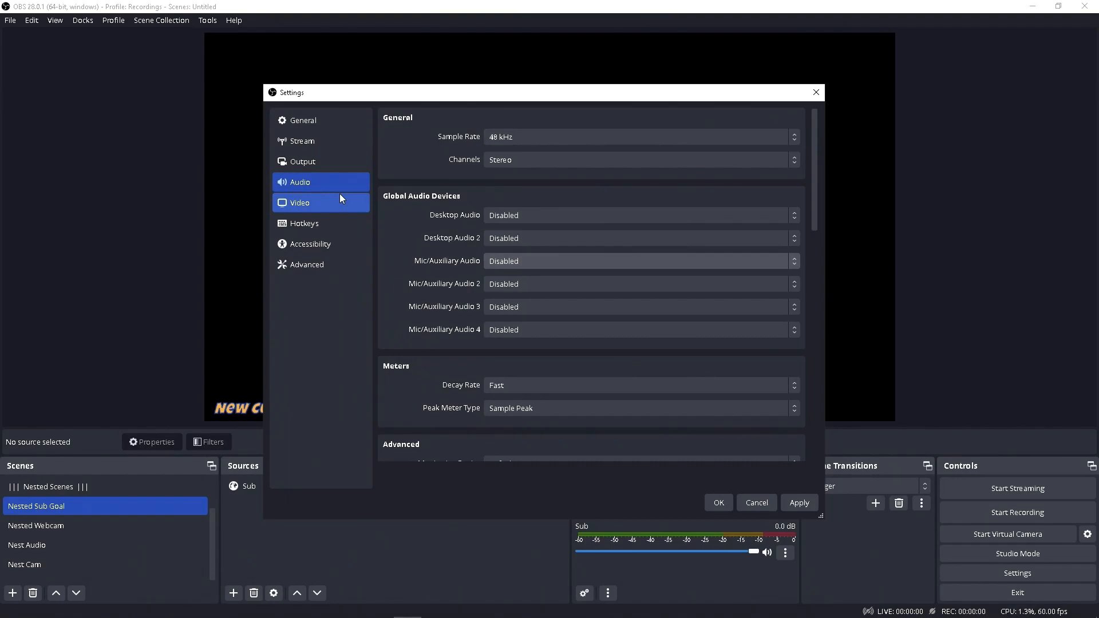
mouse_move(438, 224)
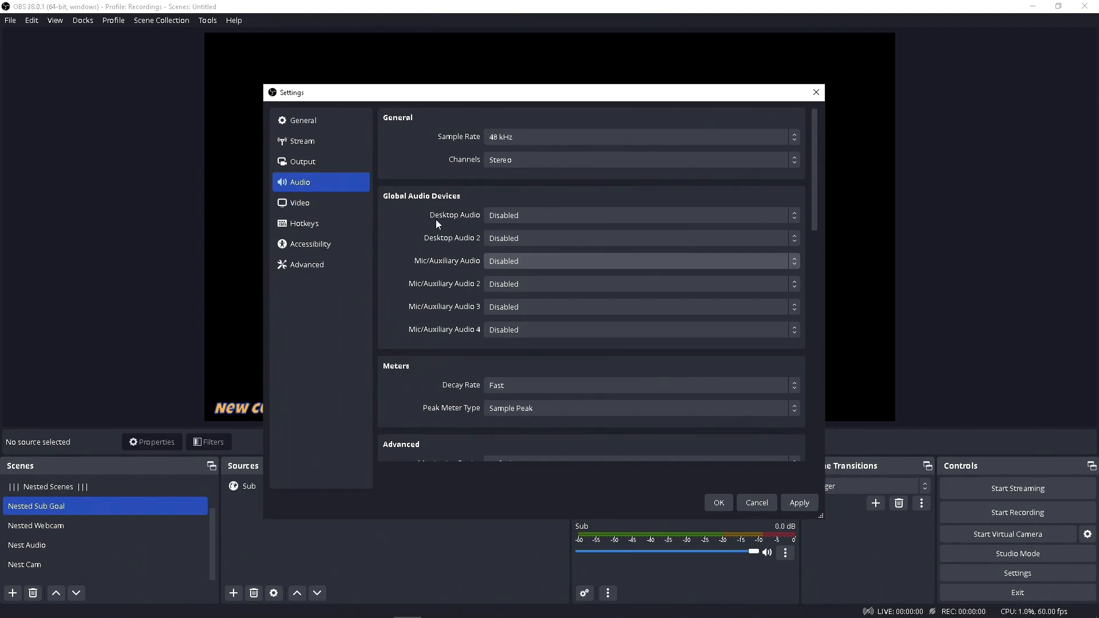
click(641, 261)
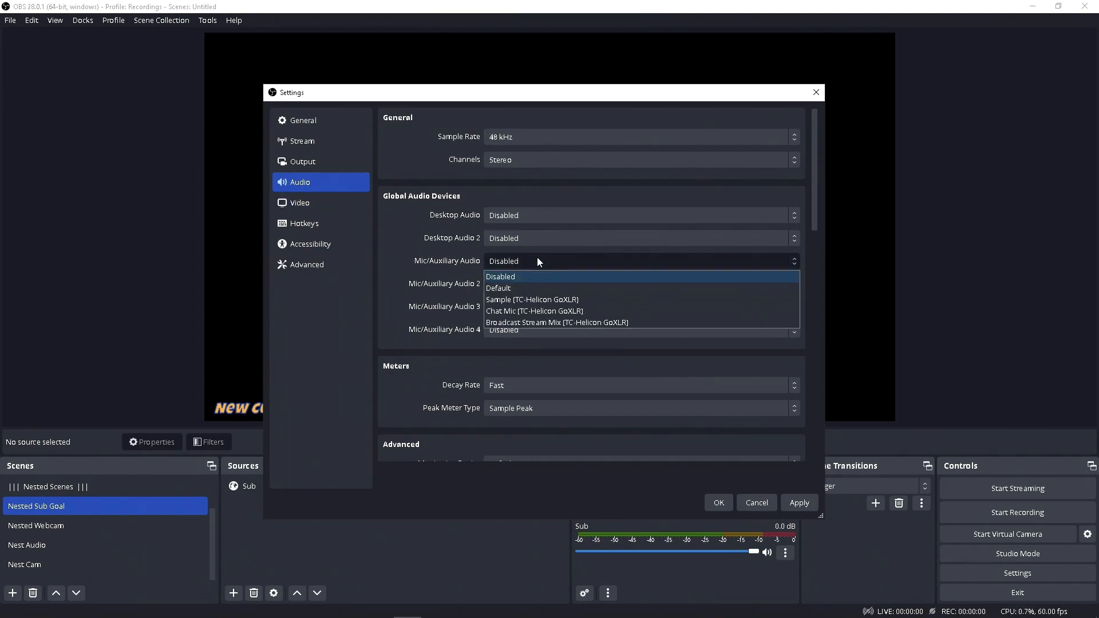
mouse_move(549, 300)
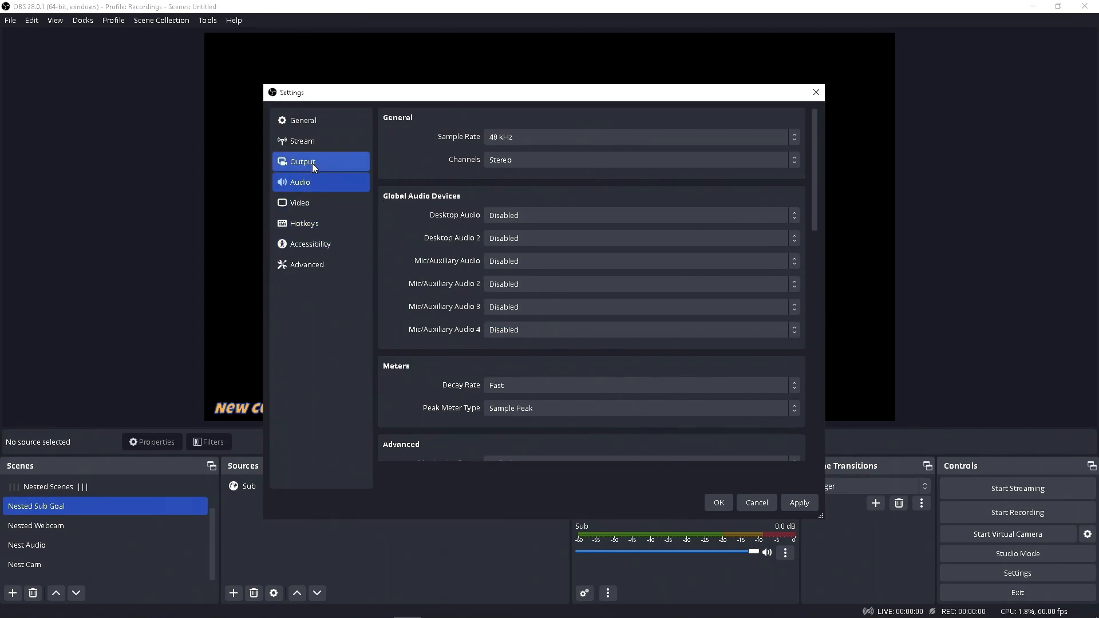
Step: In Output settings, enable the Twitch VOD Track and choose its track number
click(302, 160)
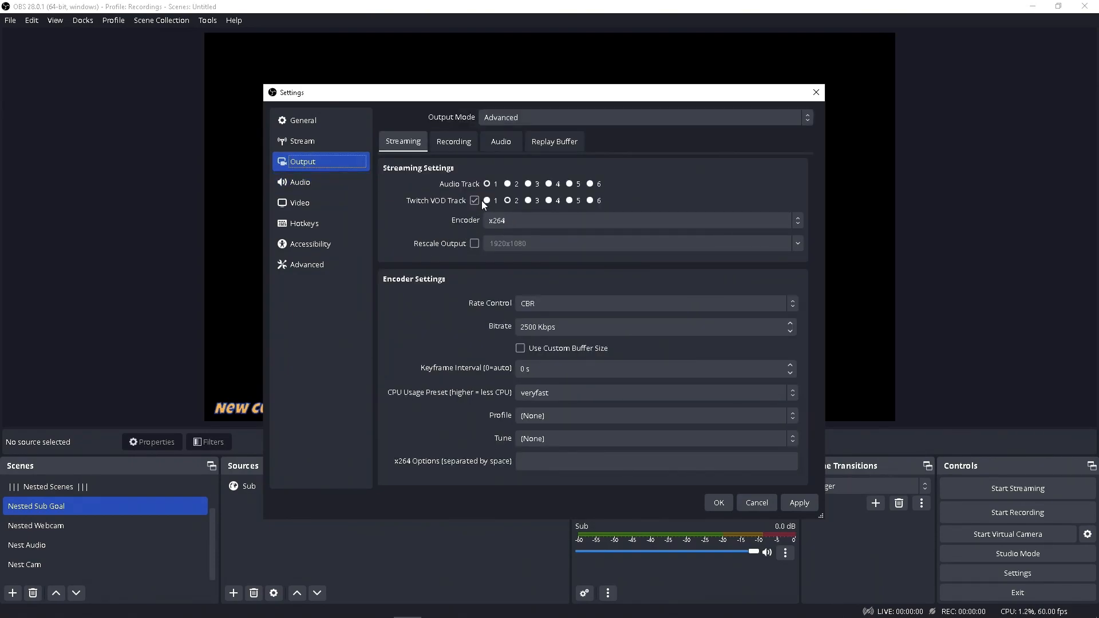
click(509, 201)
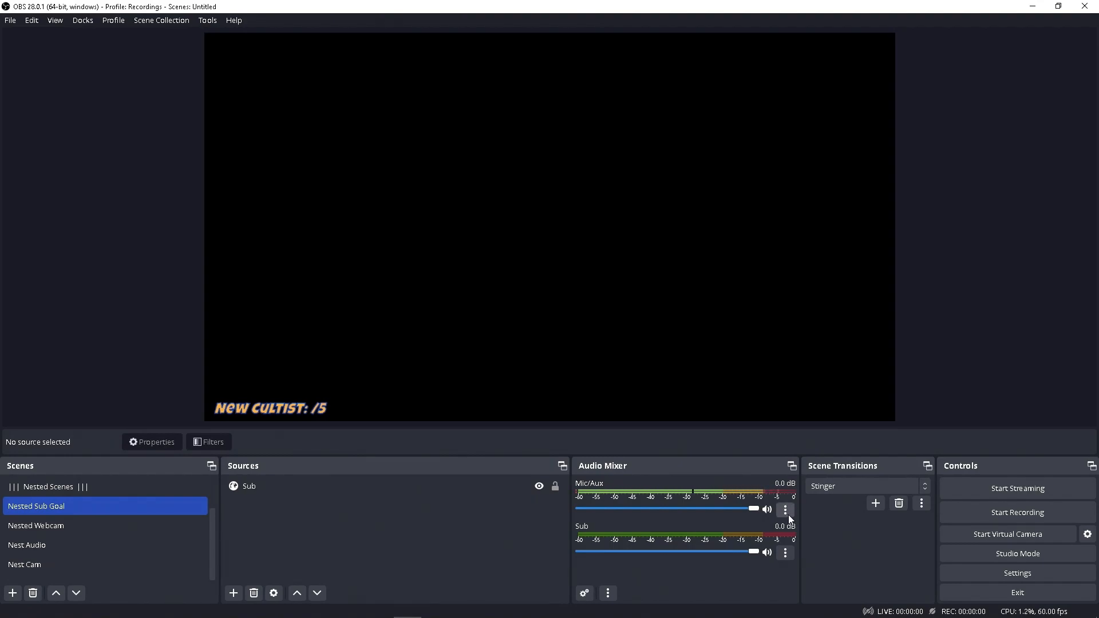
Step: In Advanced Audio Properties, take the Sub alert source off track 2 while Mic/Aux stays on all tracks
click(785, 509)
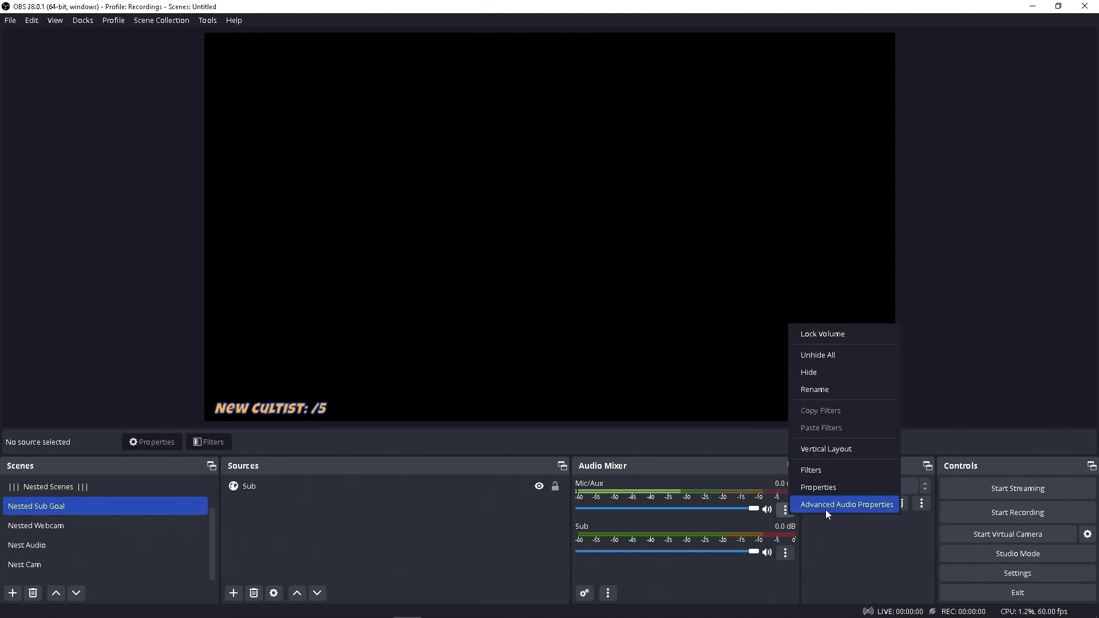
click(847, 503)
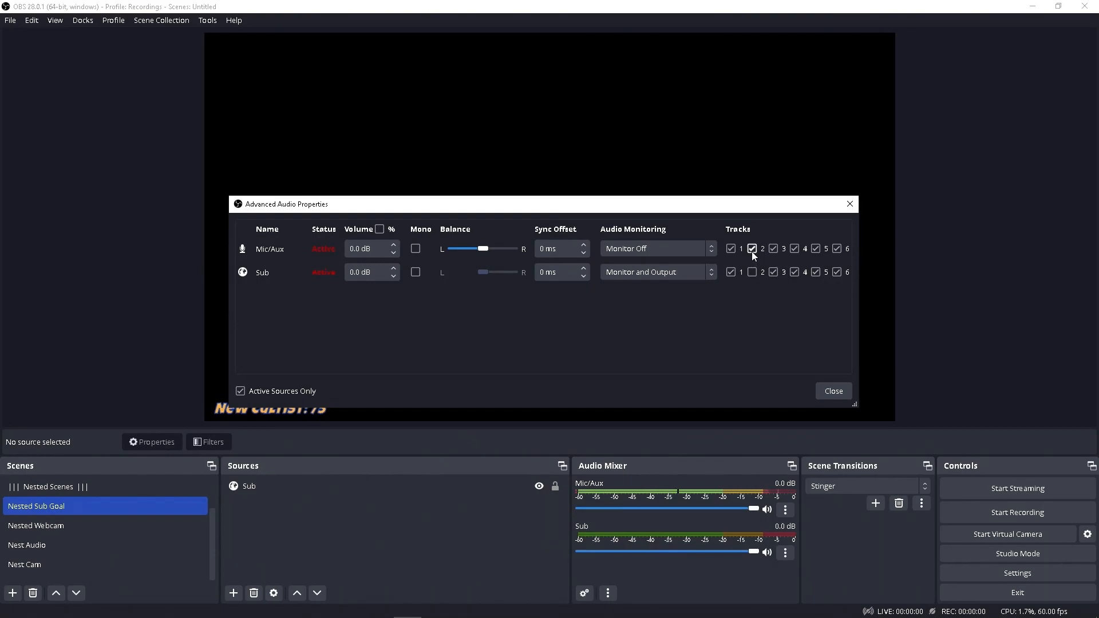
click(751, 272)
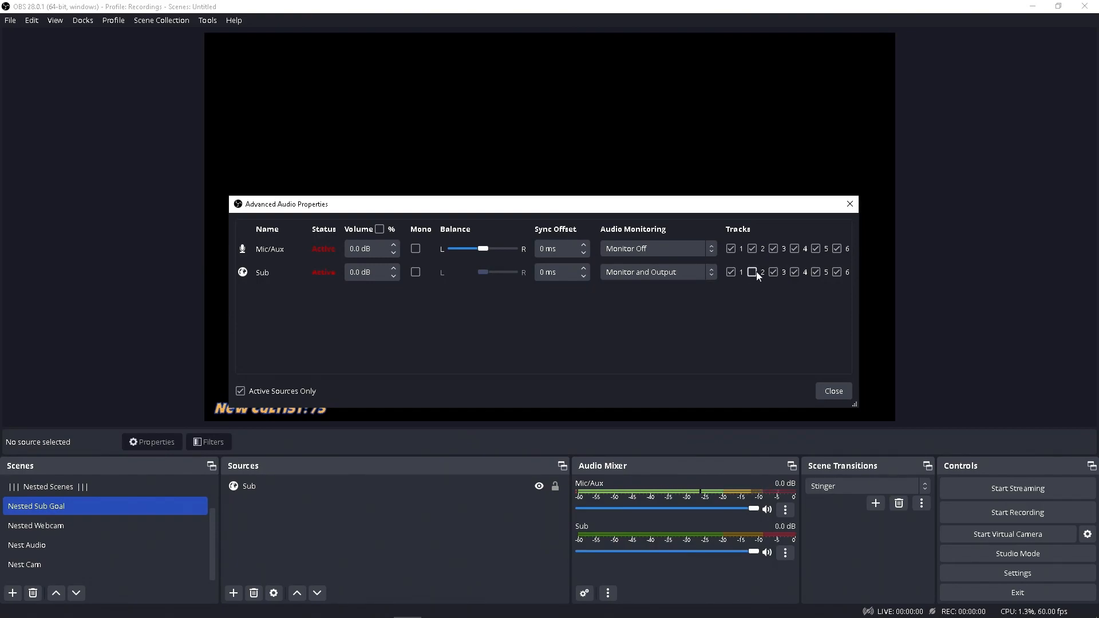
click(751, 272)
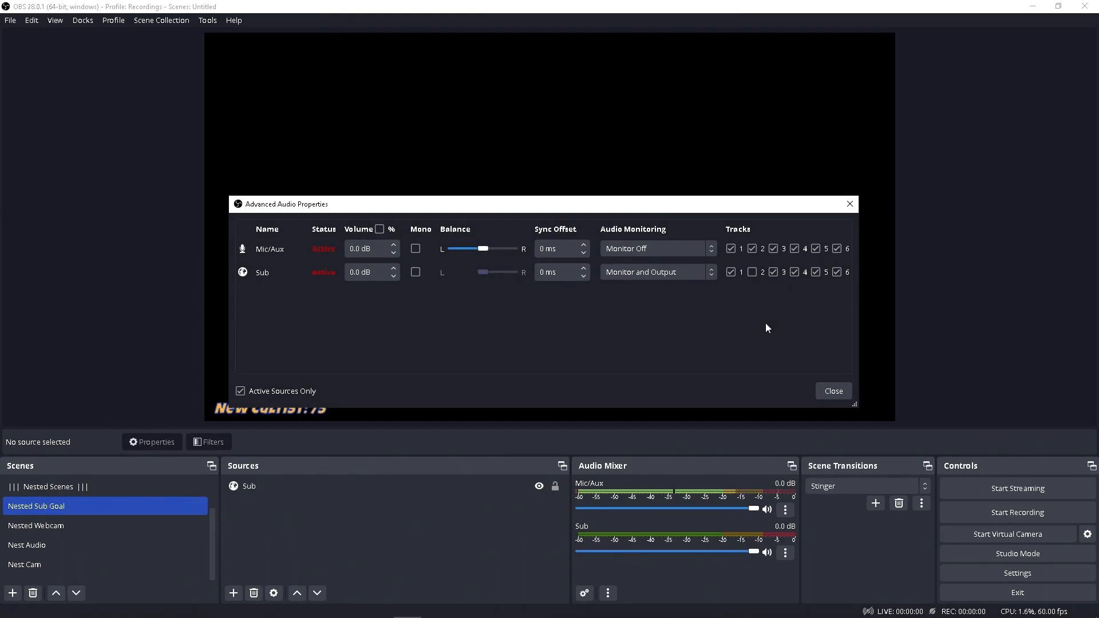
mouse_move(808, 314)
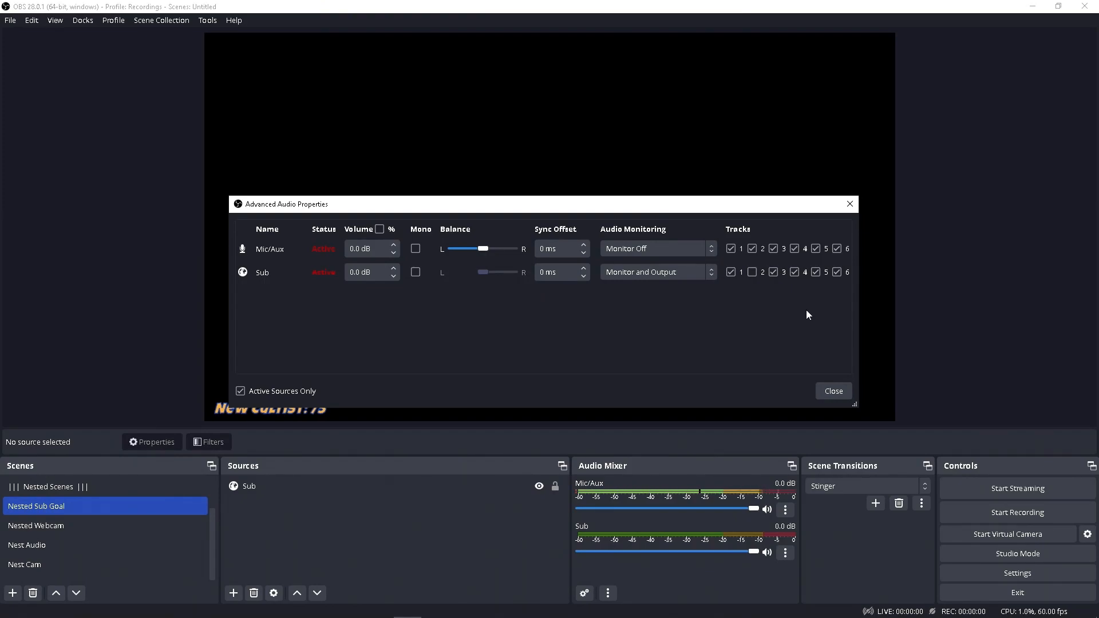
mouse_move(771, 318)
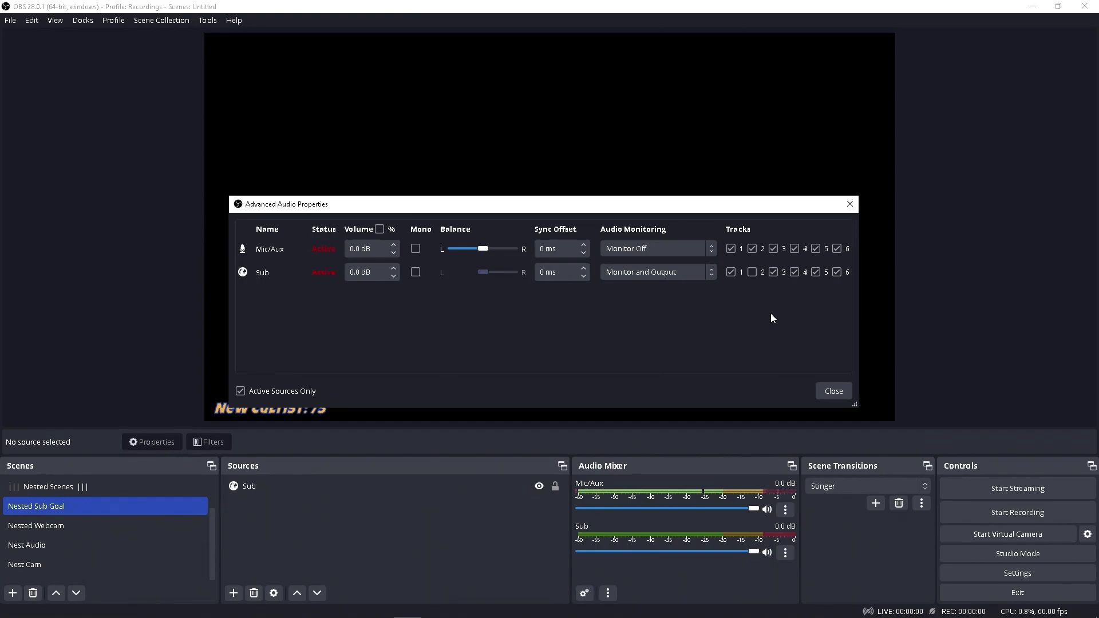
click(750, 273)
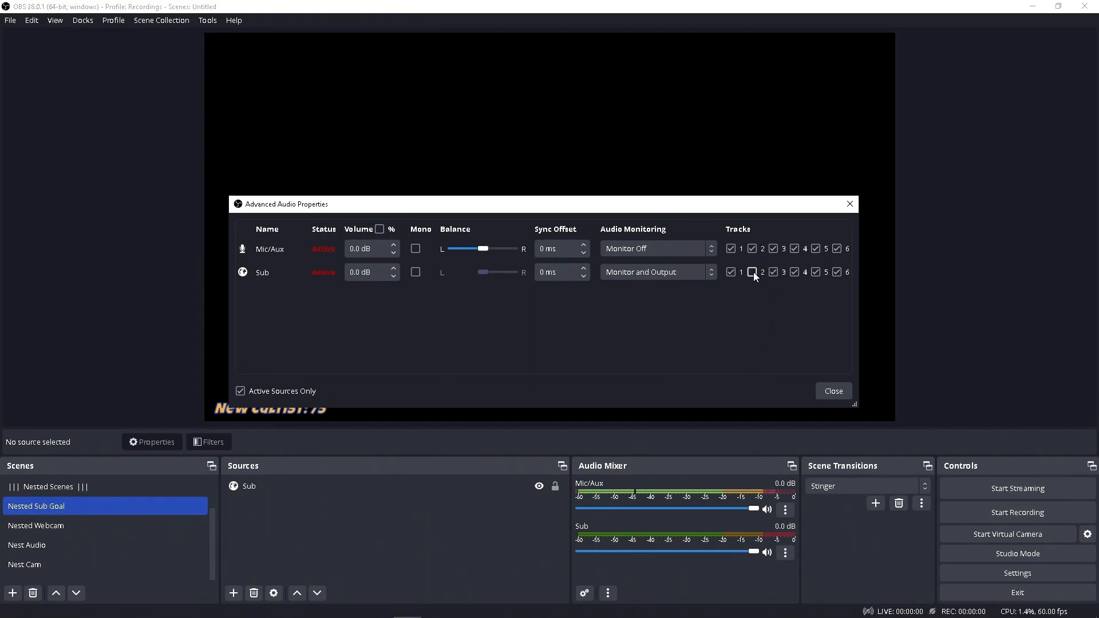
click(751, 272)
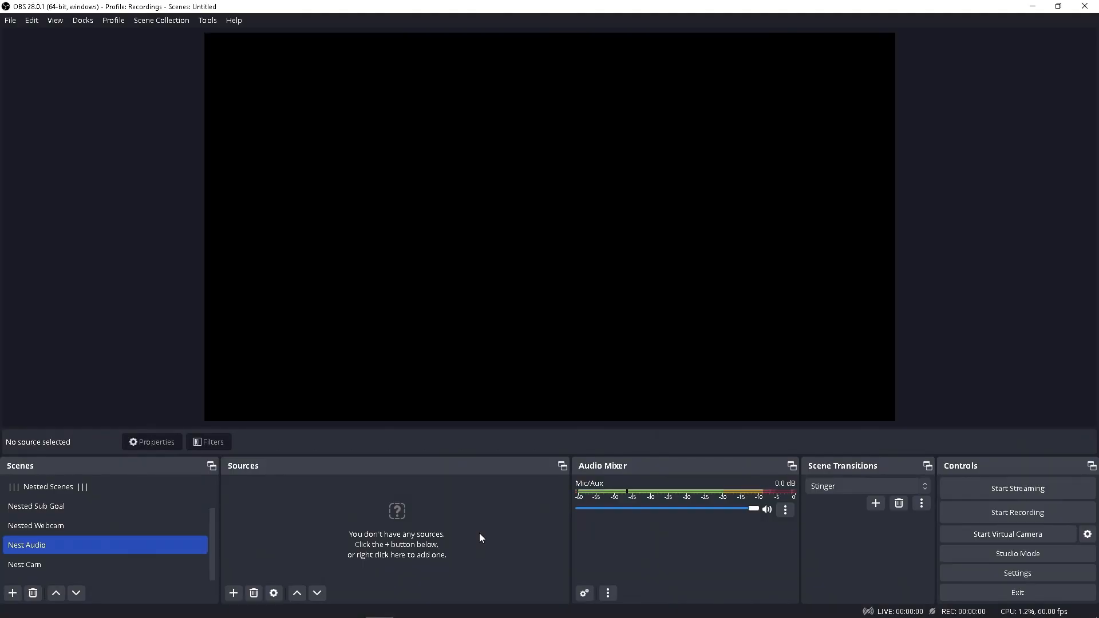
mouse_move(75, 542)
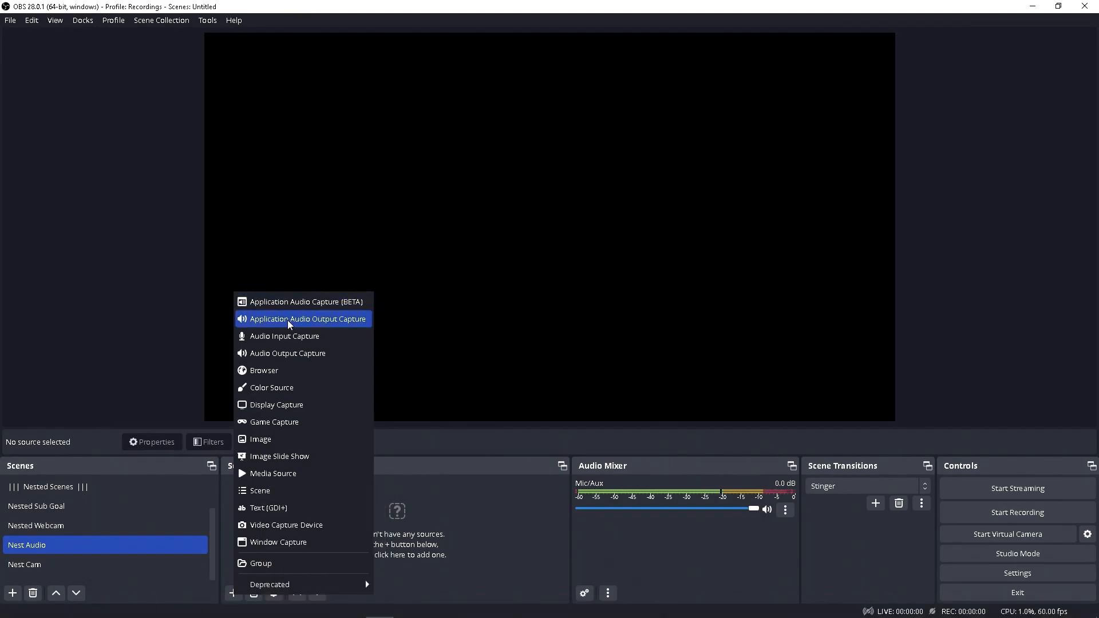
Step: Create a new Application Audio Output Capture source and name it Spotify
click(308, 318)
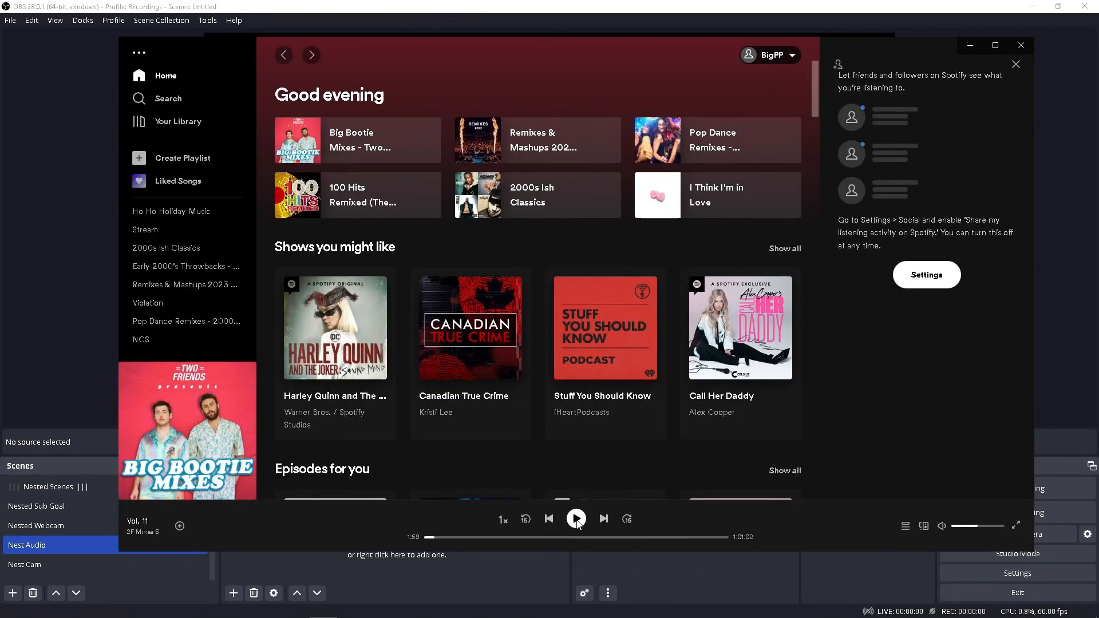
click(576, 519)
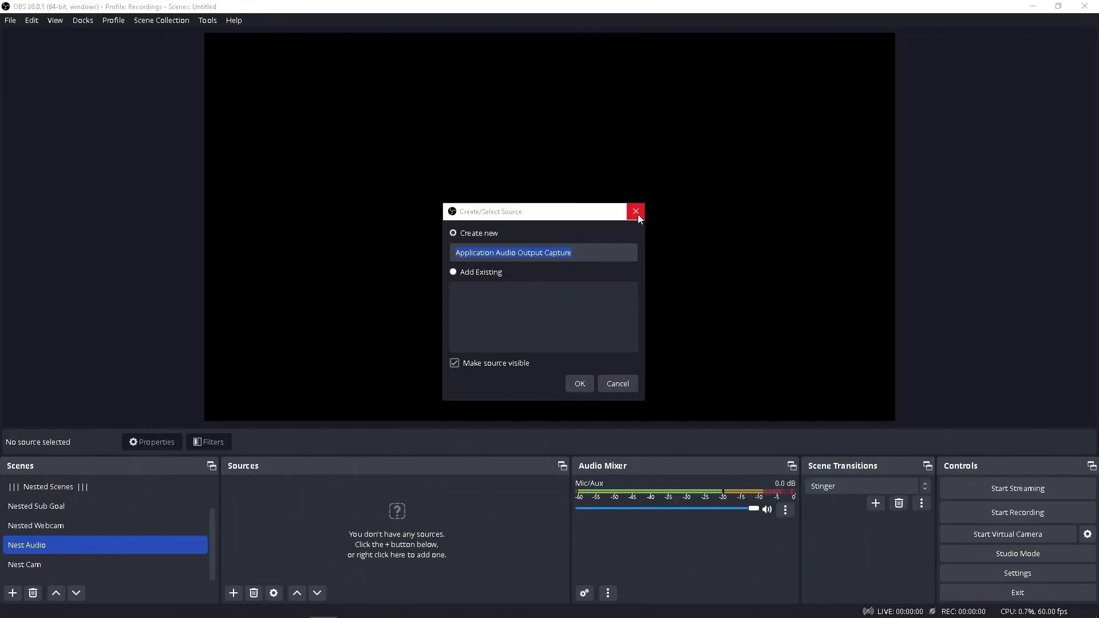
text(Spotify)
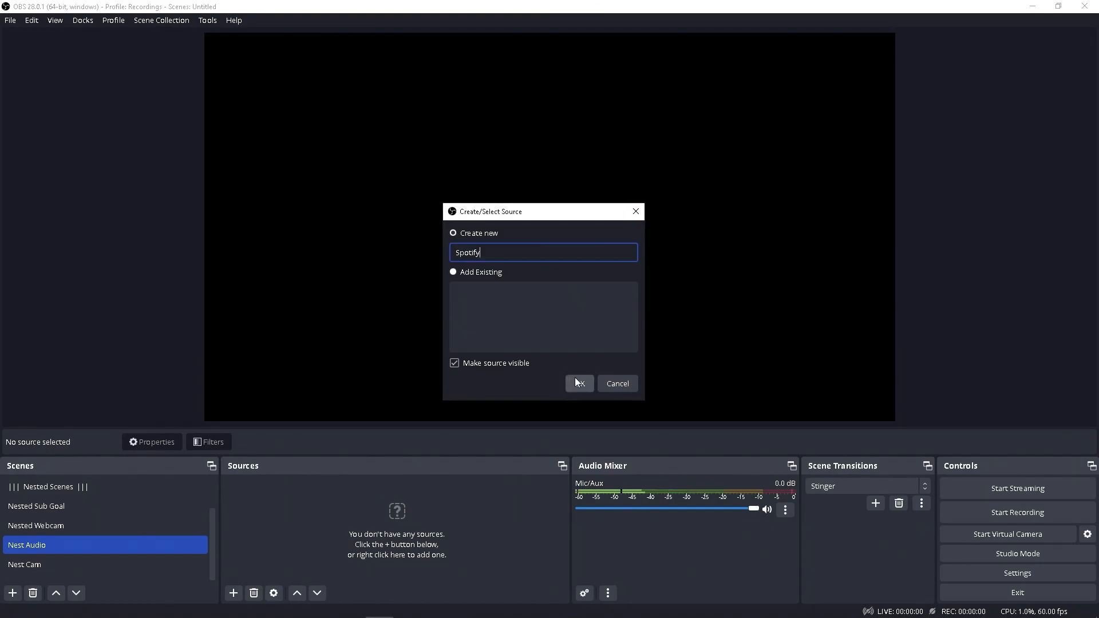
Step: Add the Spotify source to Nest Audio with Spotify.exe as its captured executable
click(579, 383)
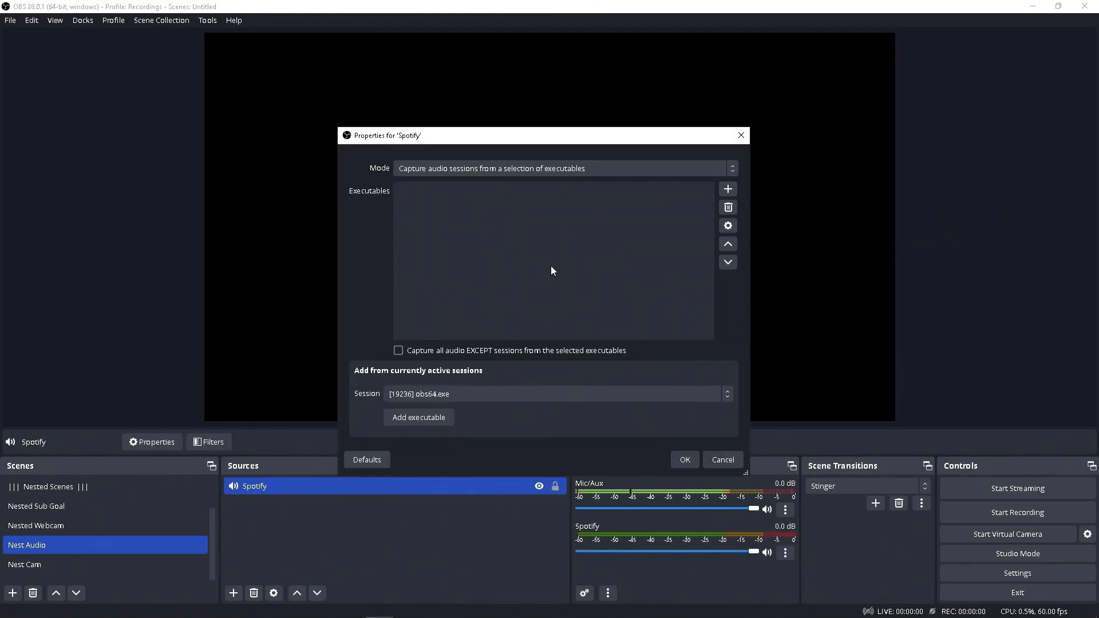
mouse_move(544, 271)
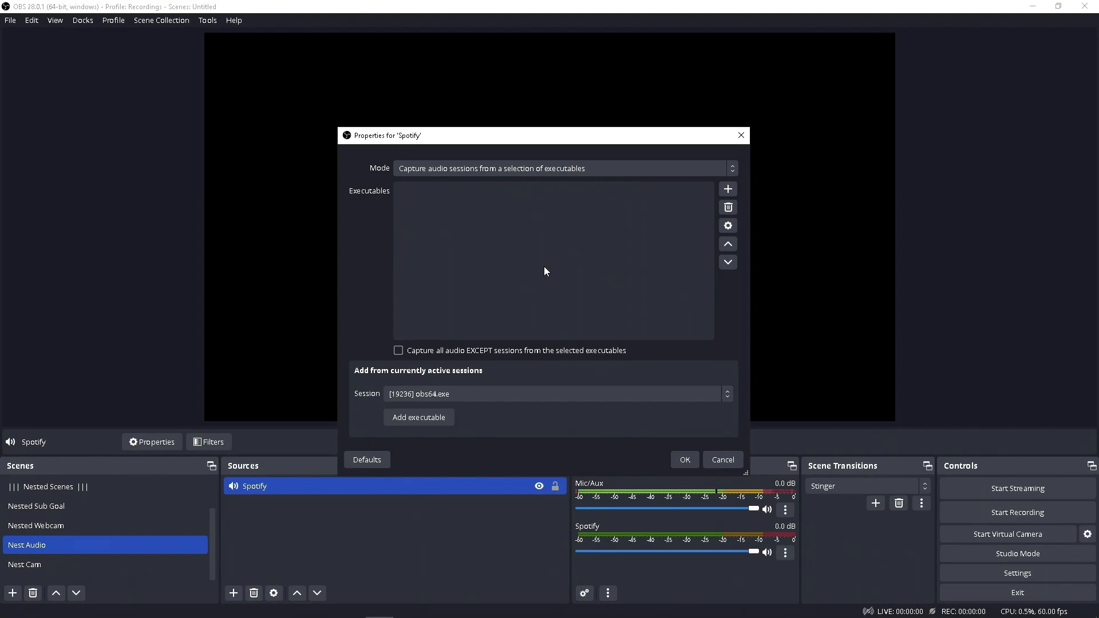
mouse_move(558, 336)
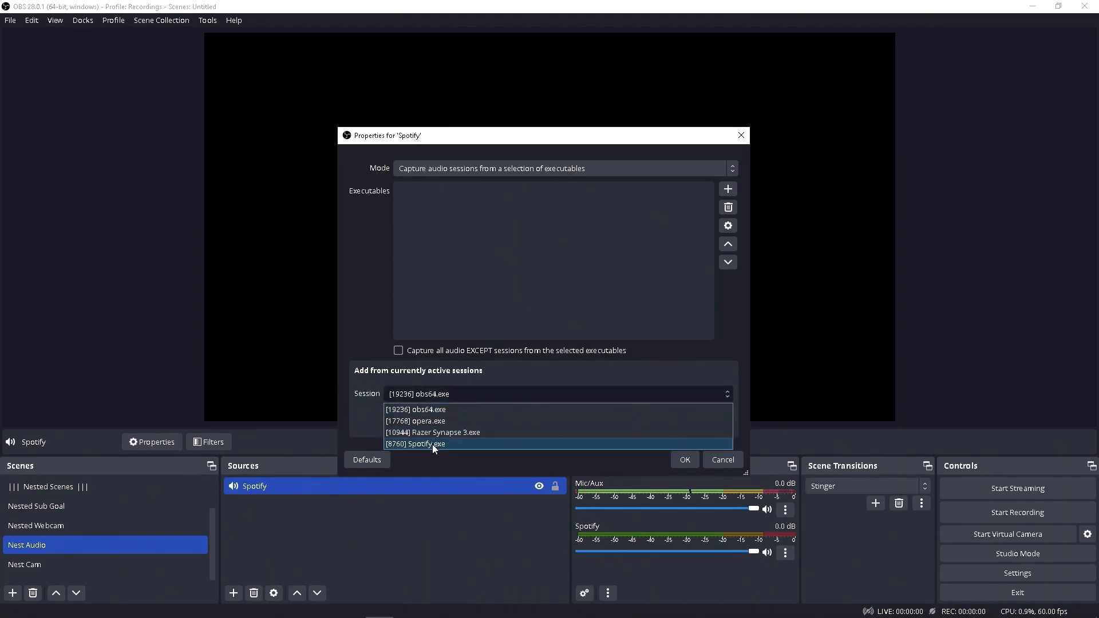
click(431, 444)
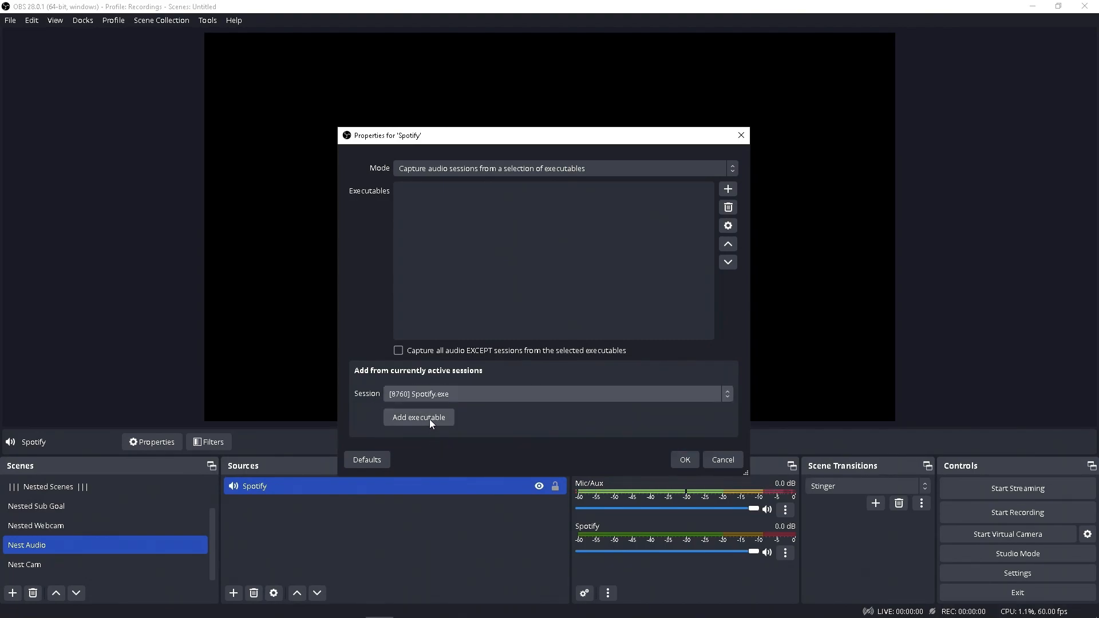
click(419, 417)
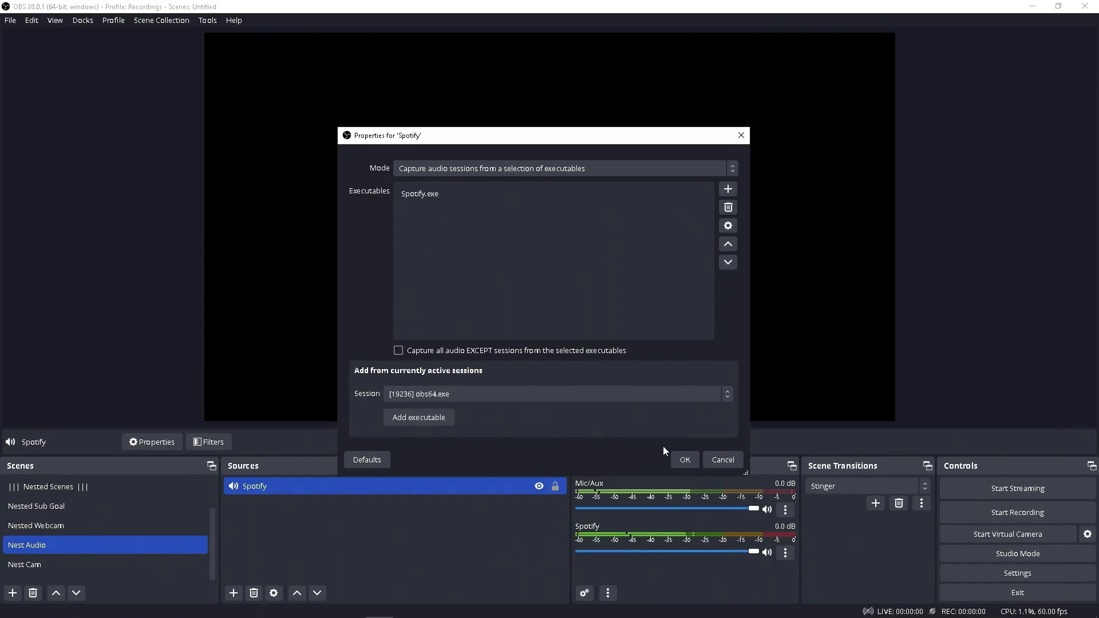
click(685, 460)
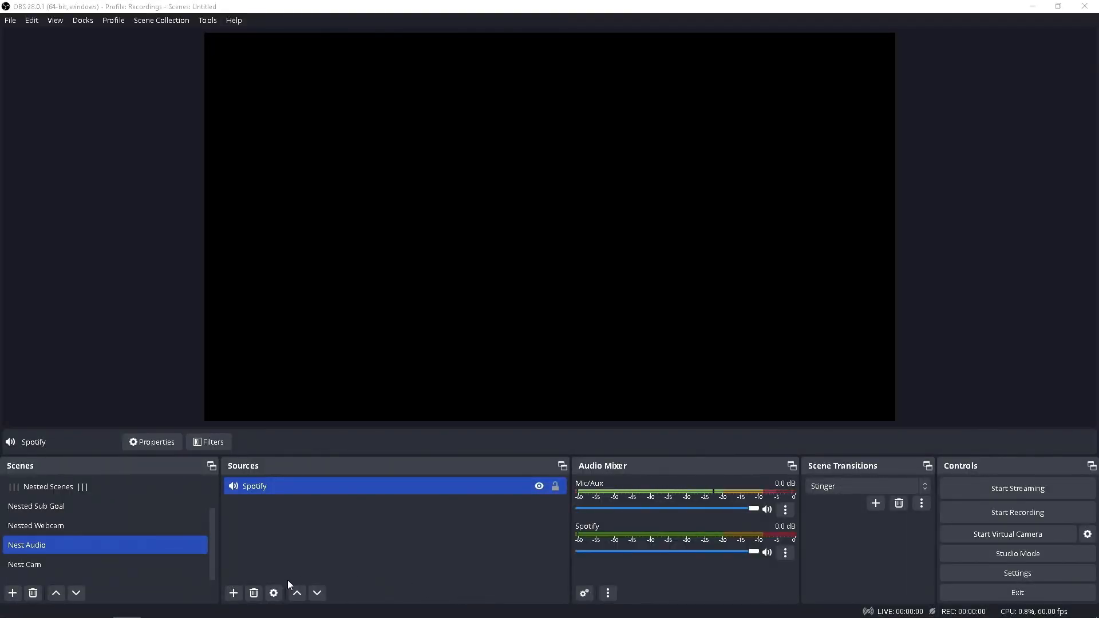
Step: Add a Brave Application Audio Output Capture source capturing the brave.exe session
click(234, 593)
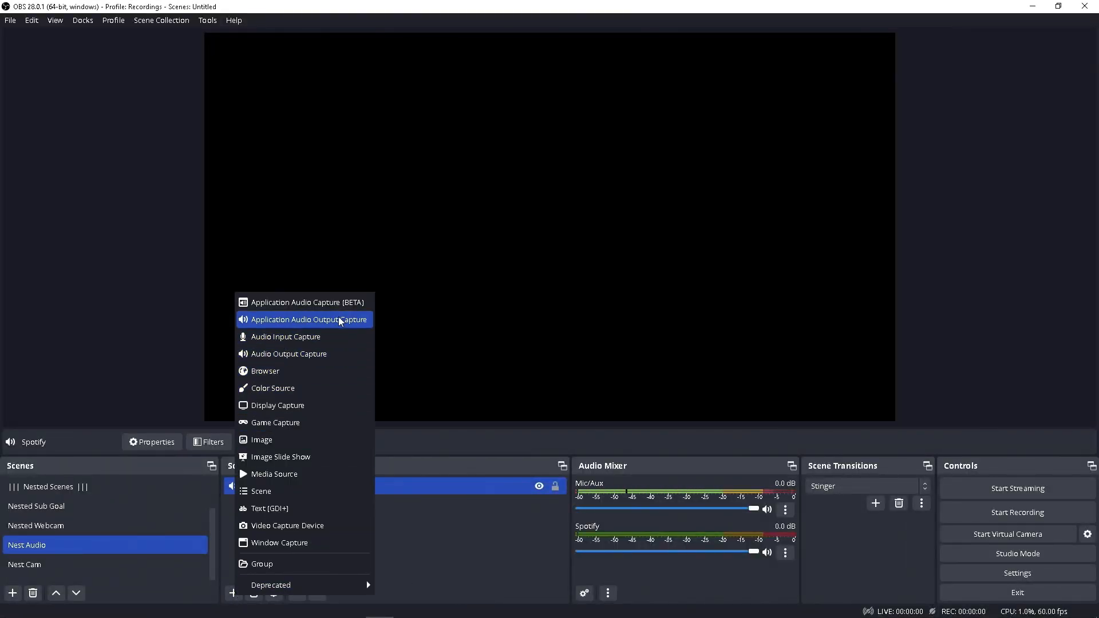
click(304, 319)
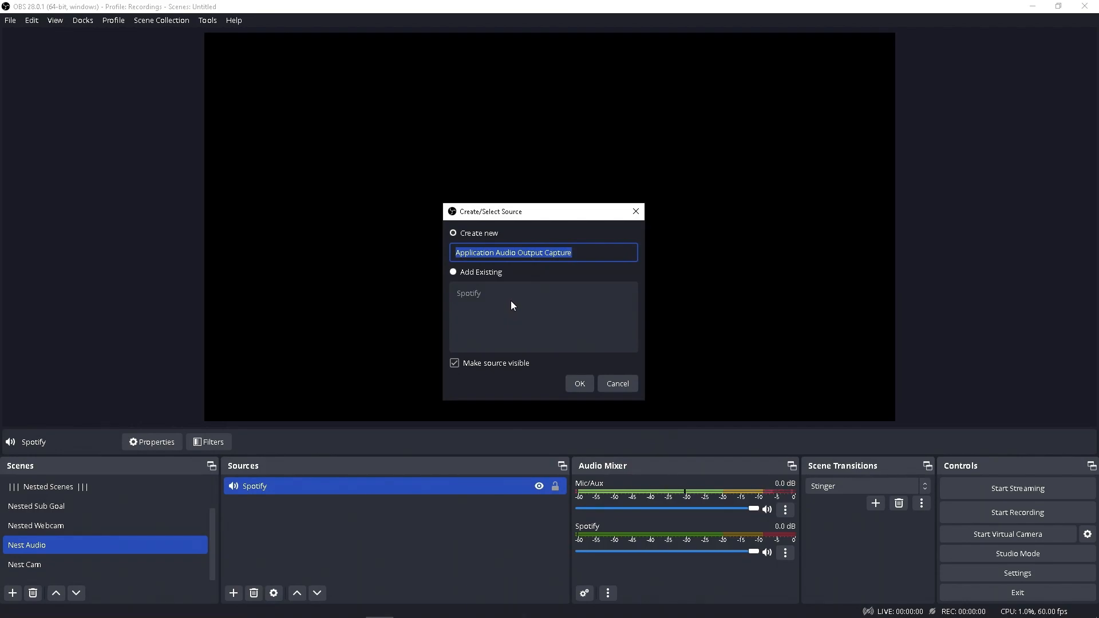
click(579, 384)
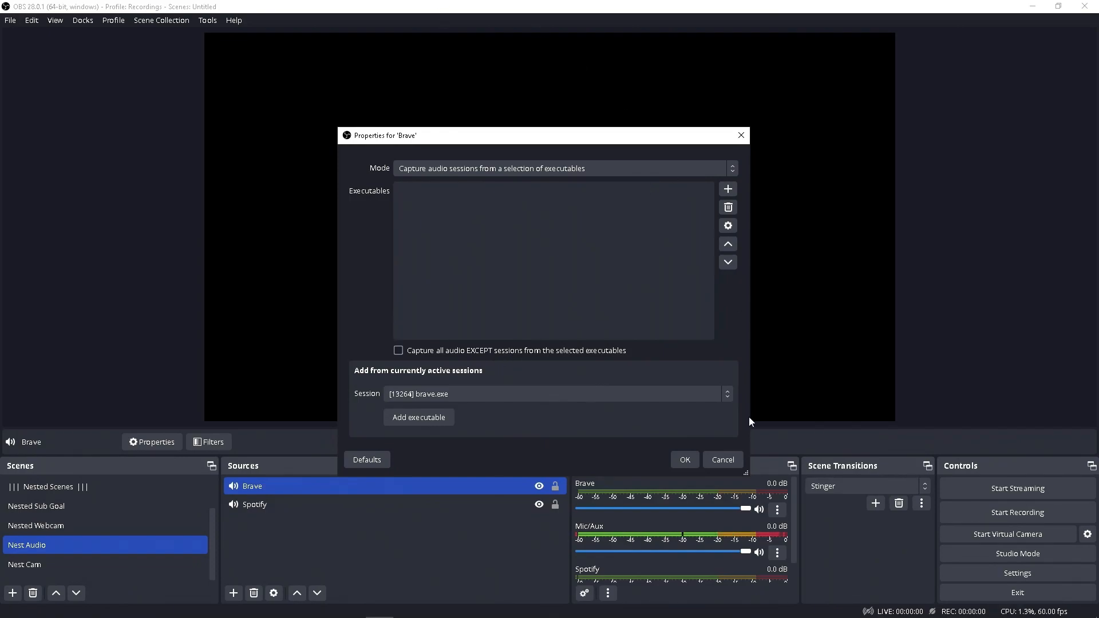
click(727, 393)
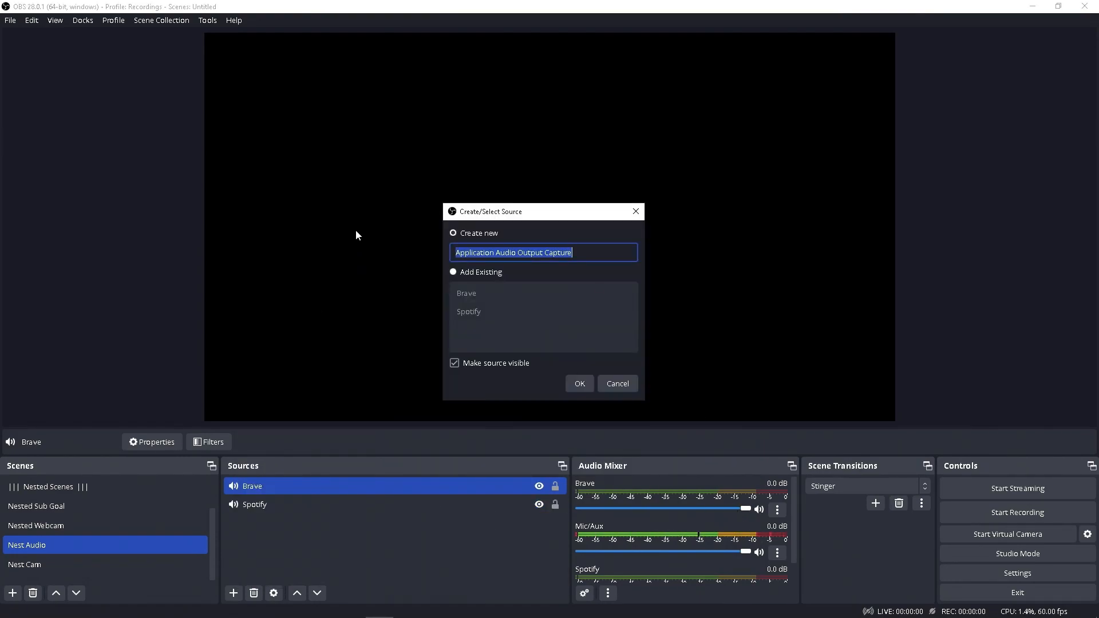
Step: Add a Game Application Audio Output Capture source capturing opera.exe
text(Ga)
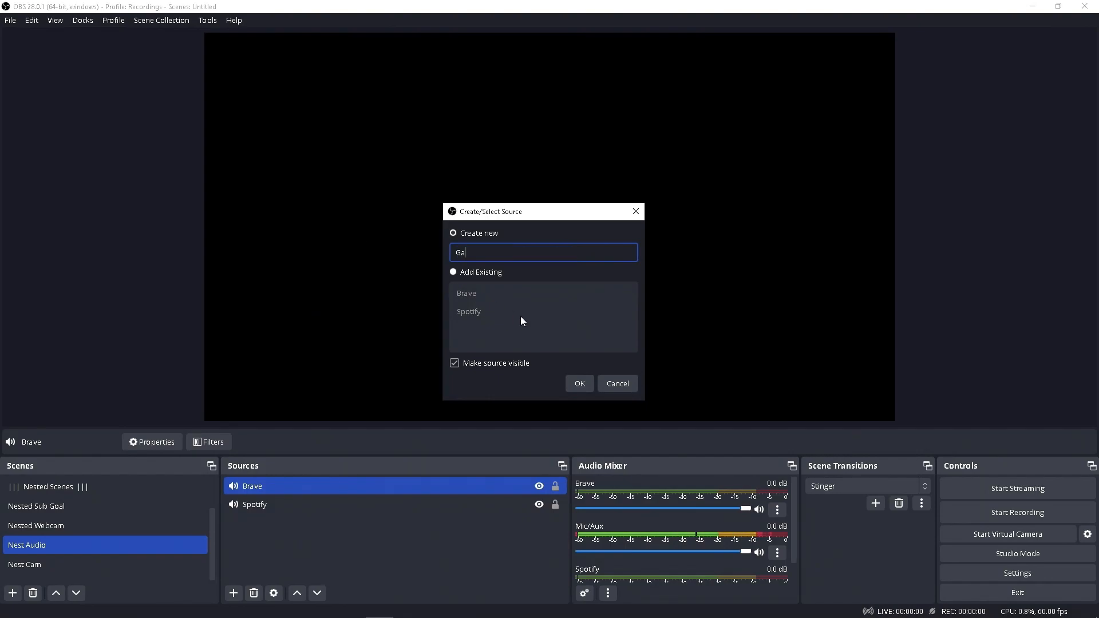
click(579, 383)
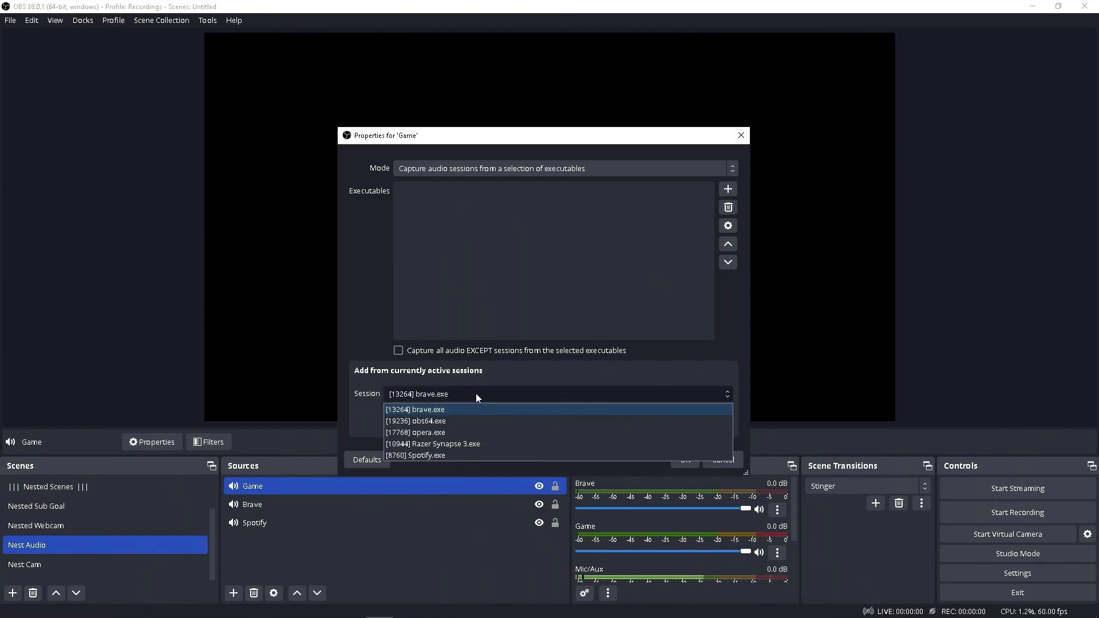
mouse_move(450, 426)
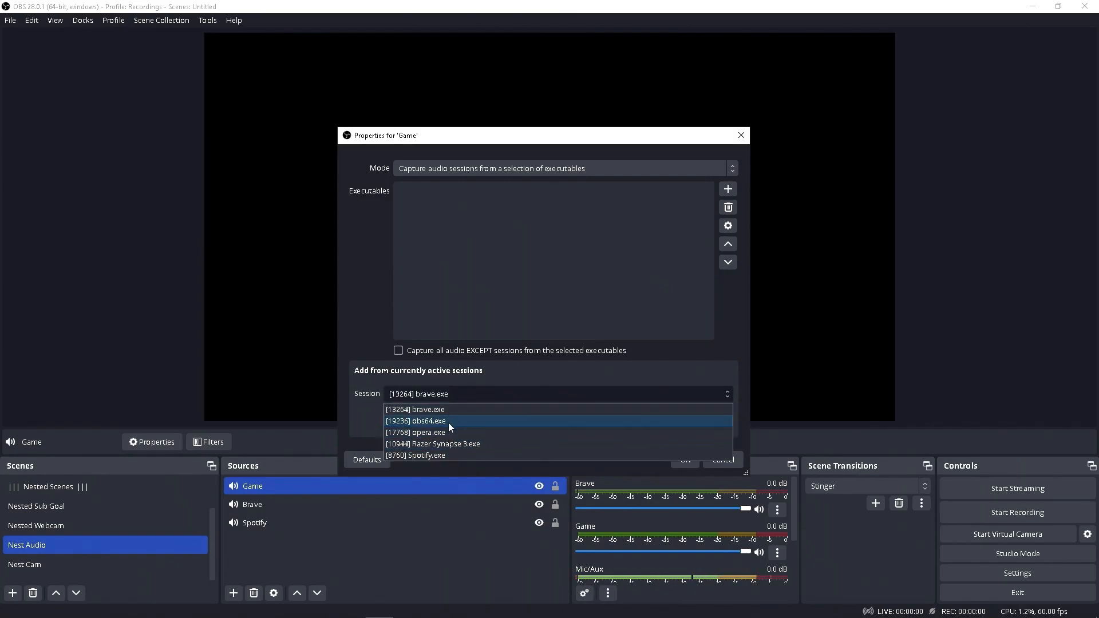
mouse_move(428, 444)
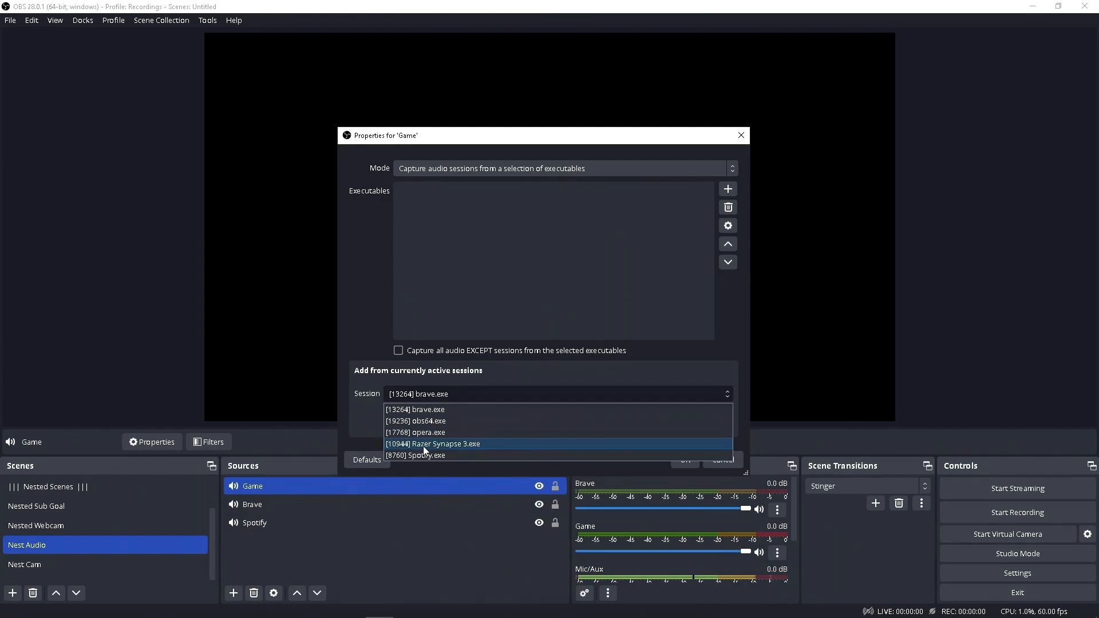
click(416, 433)
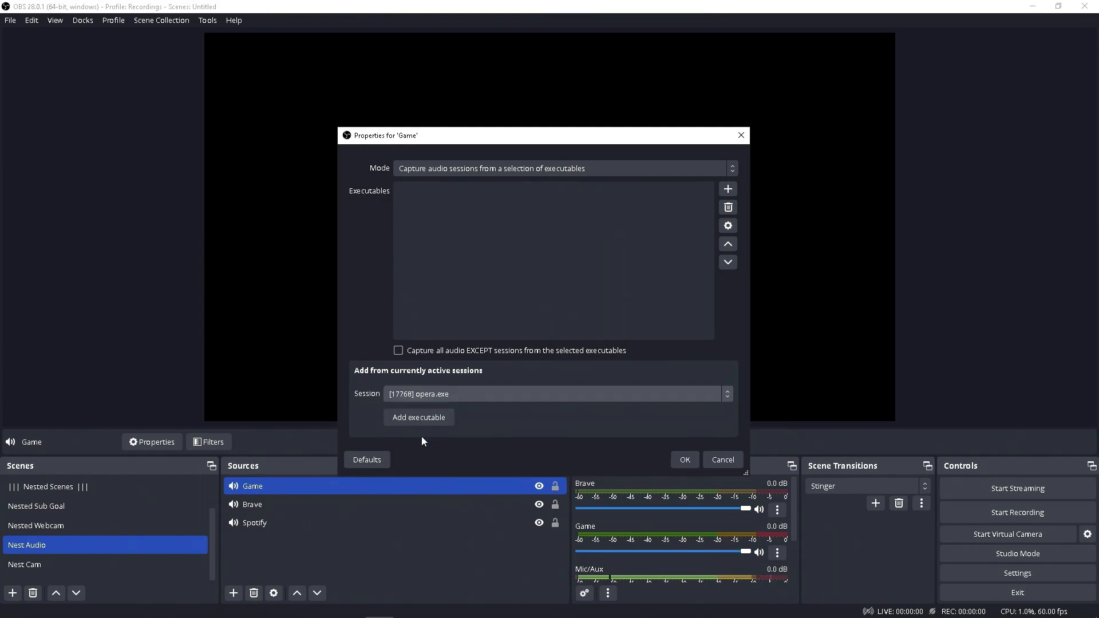
click(419, 416)
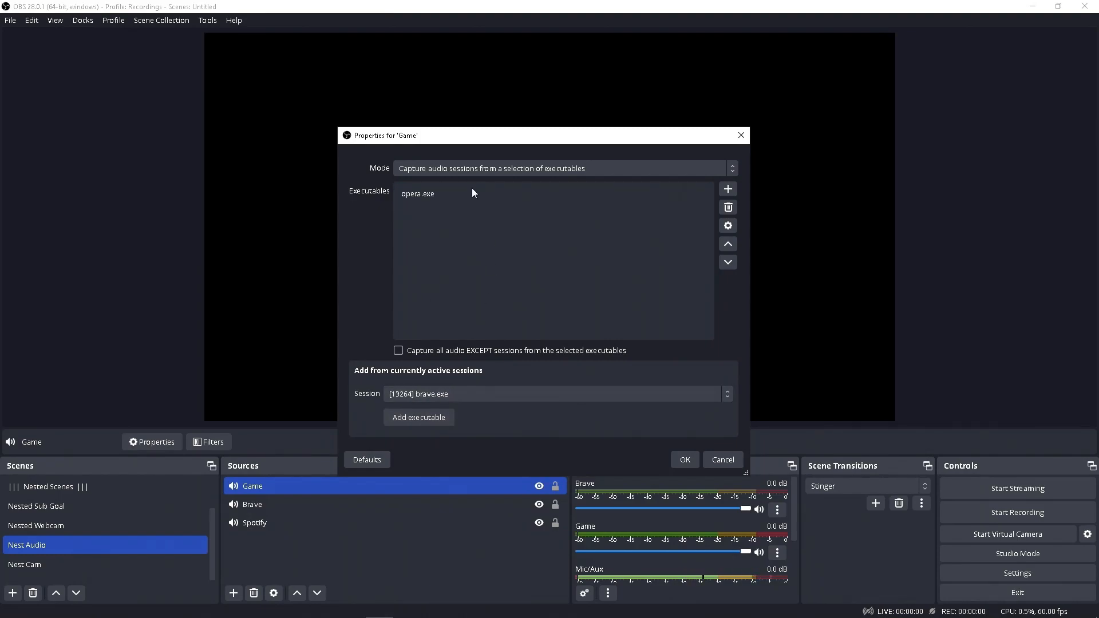
mouse_move(480, 233)
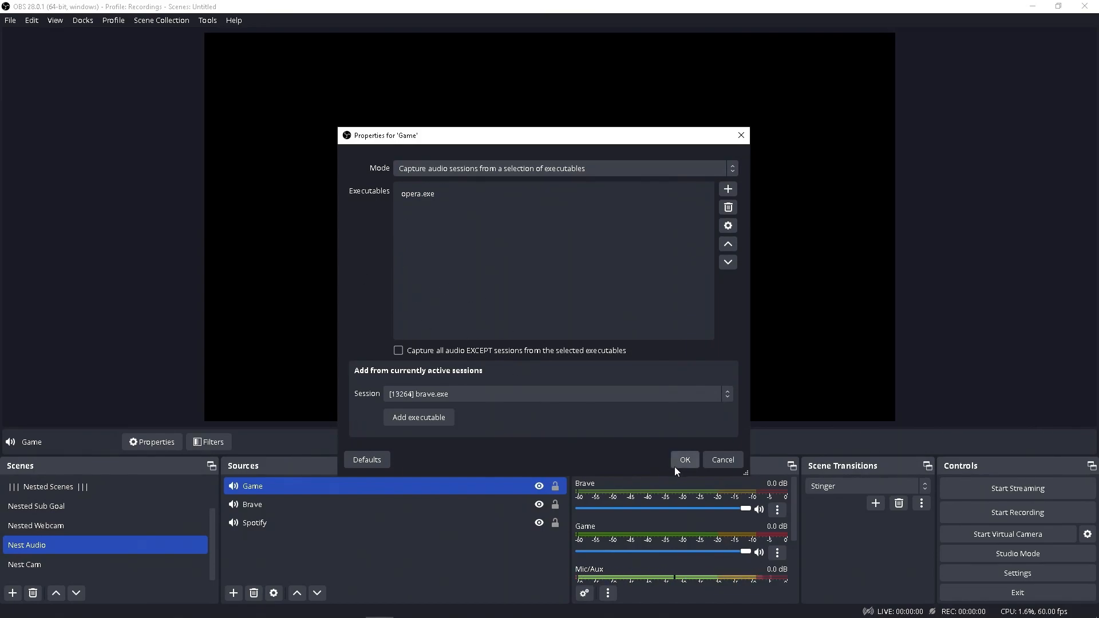
click(684, 460)
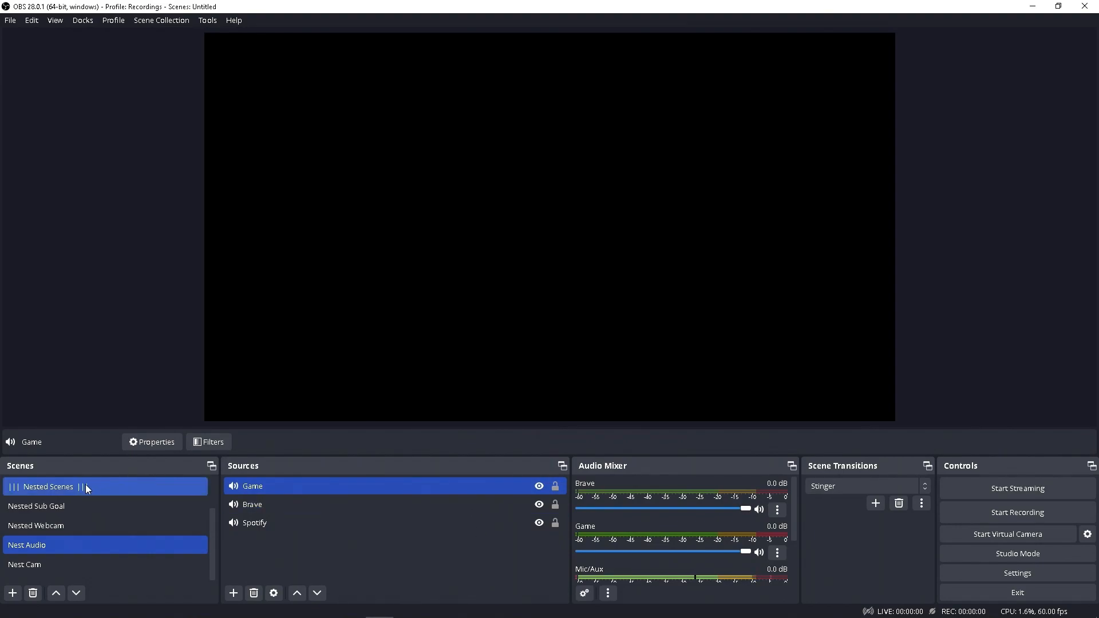
Step: Switch to Nested Sub Goal and review the Sub alert source's properties down to Control audio via OBS
click(35, 544)
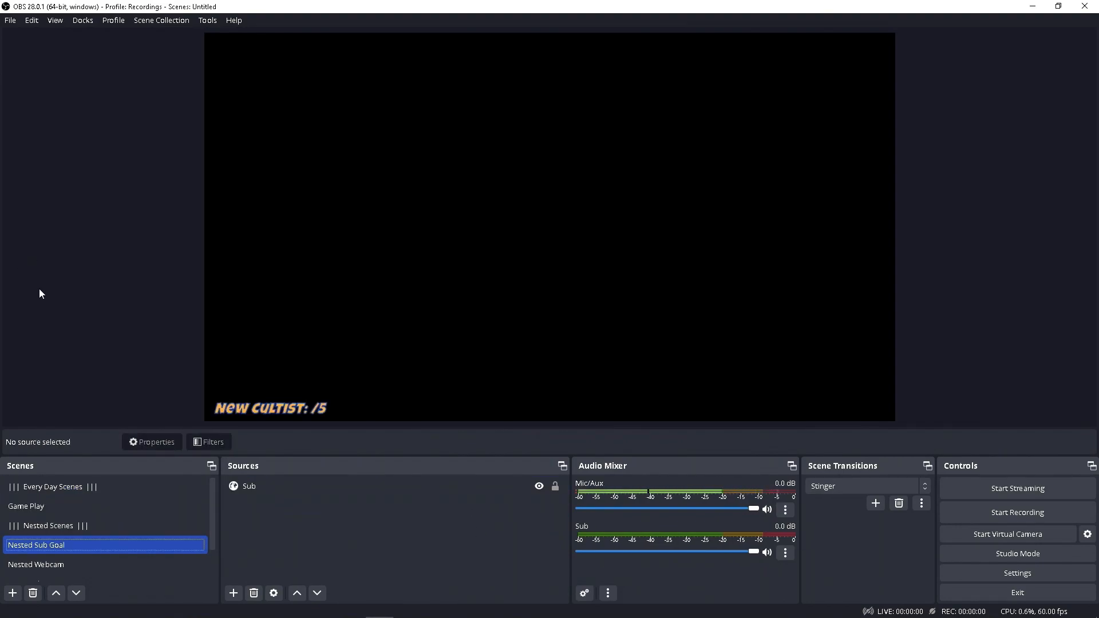
click(248, 485)
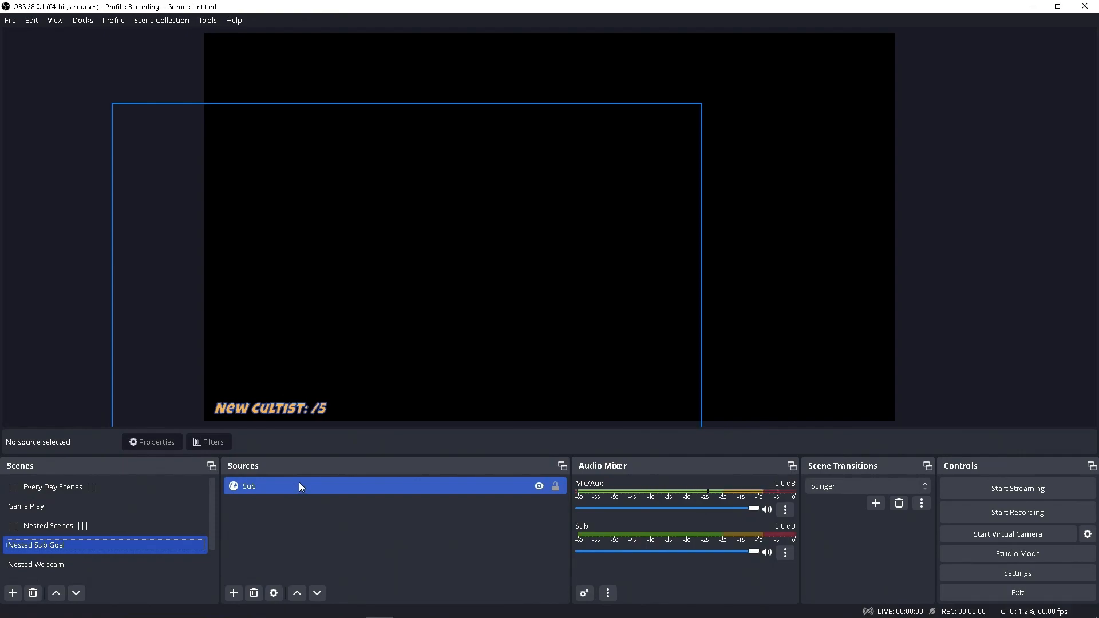
click(151, 442)
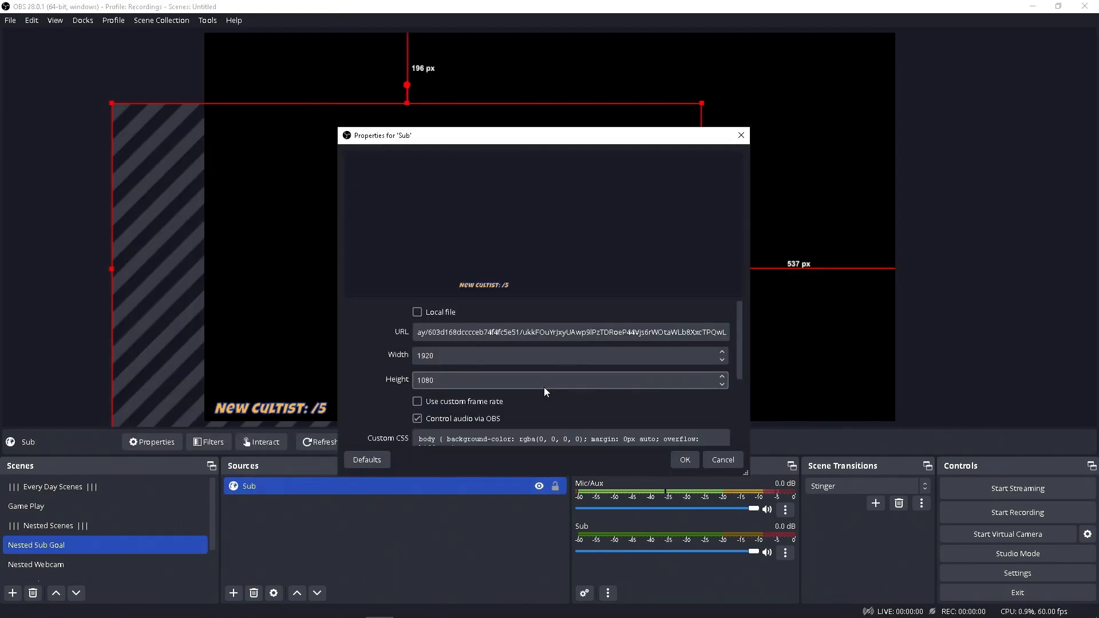
scroll(down, 3)
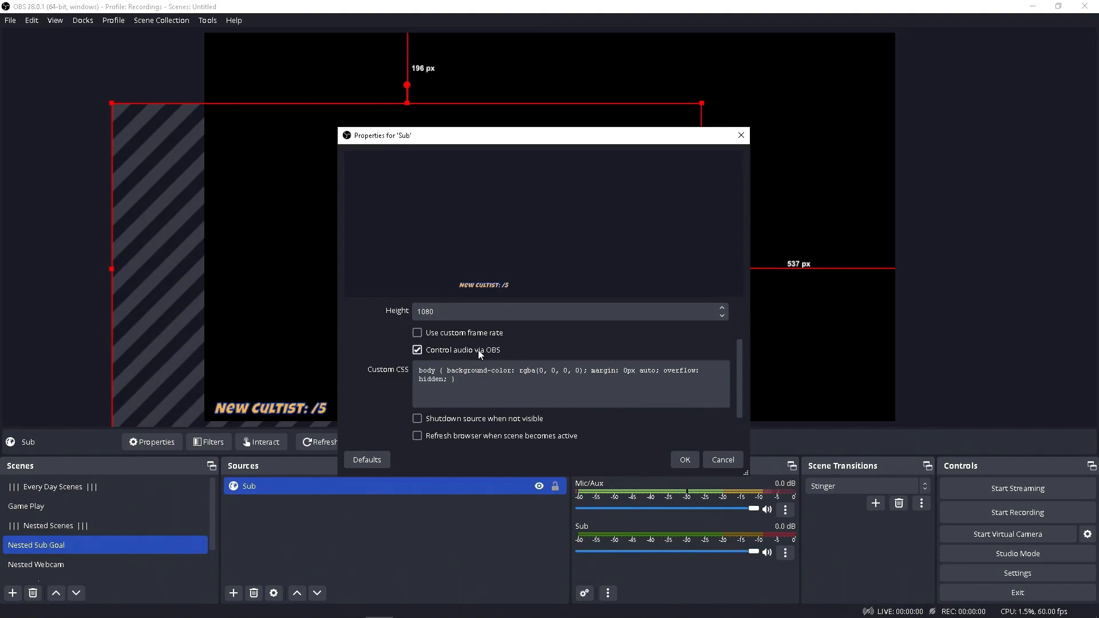
scroll(down, 3)
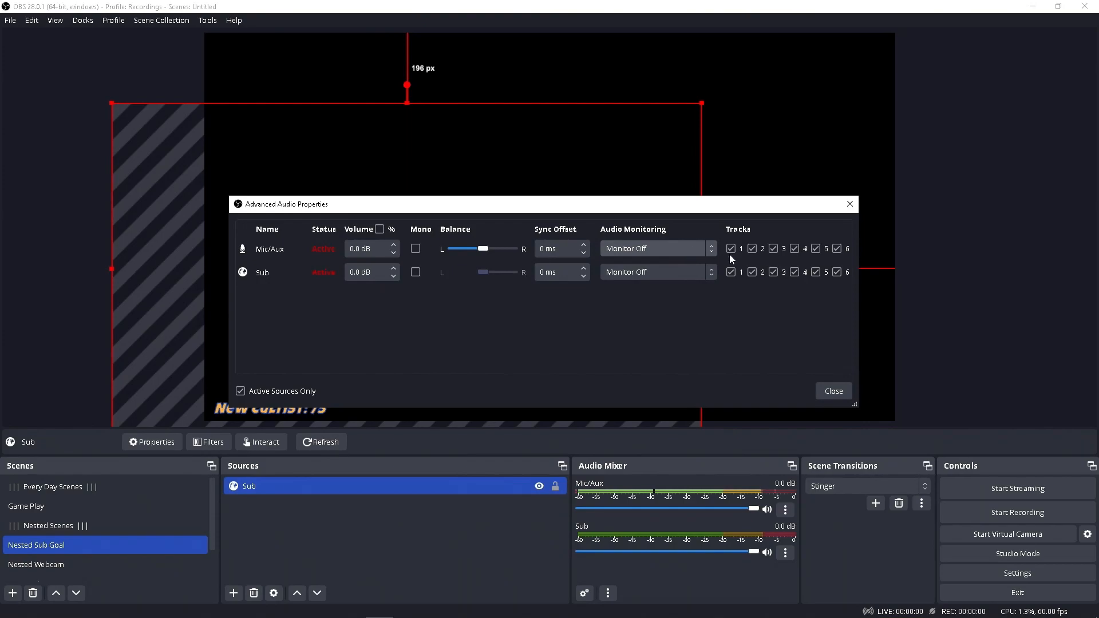
Step: Untick track 2 for the Sub alert and set its Audio Monitoring to Monitor and Output
click(751, 249)
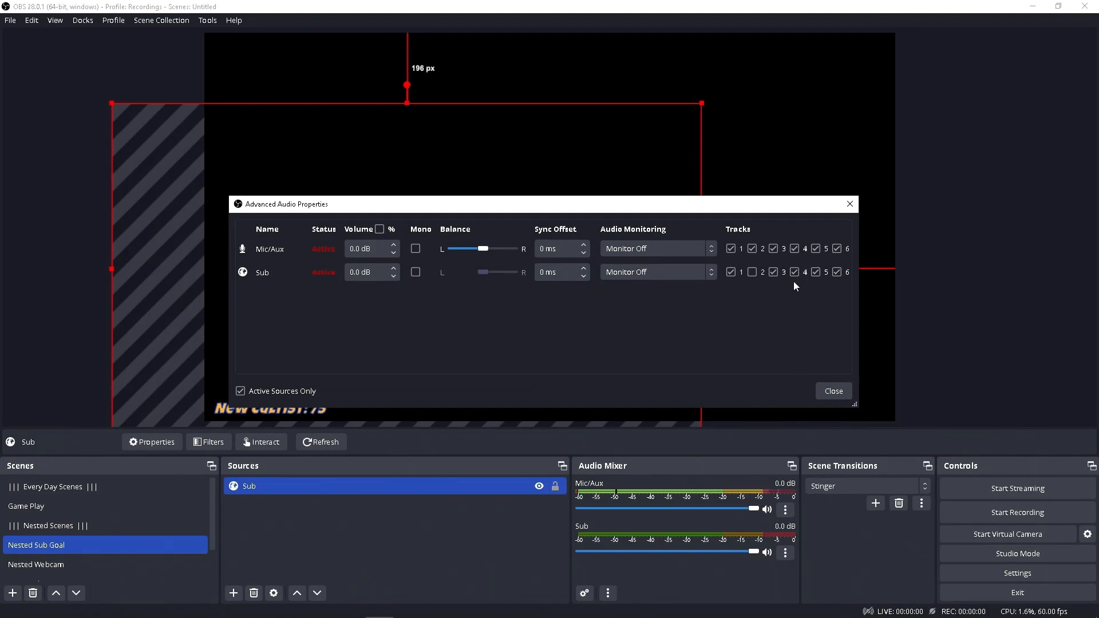
mouse_move(693, 276)
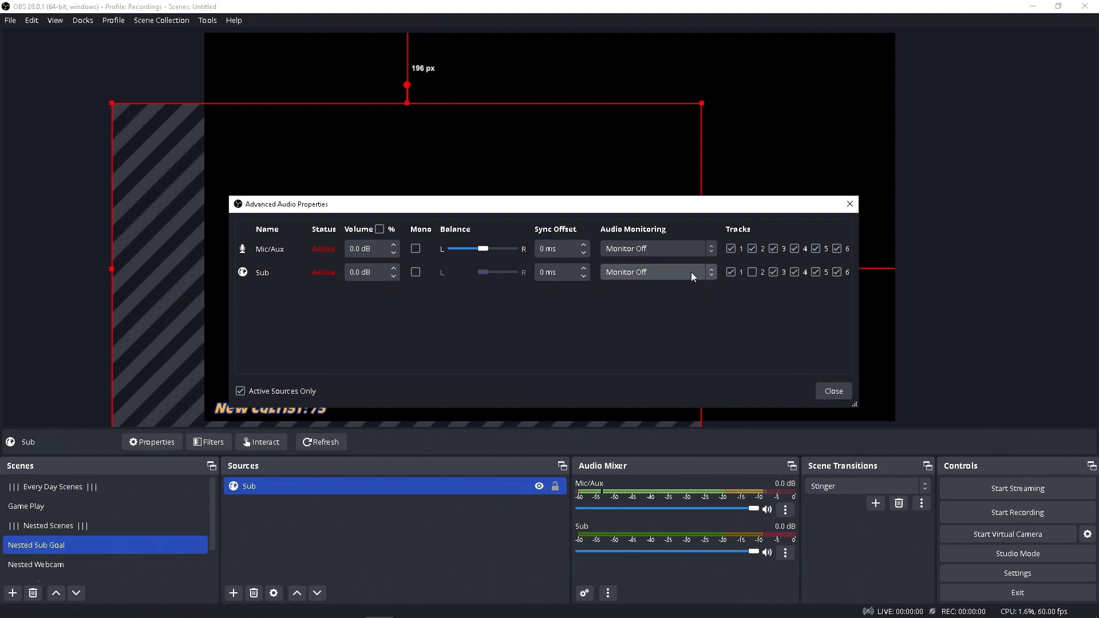
click(654, 273)
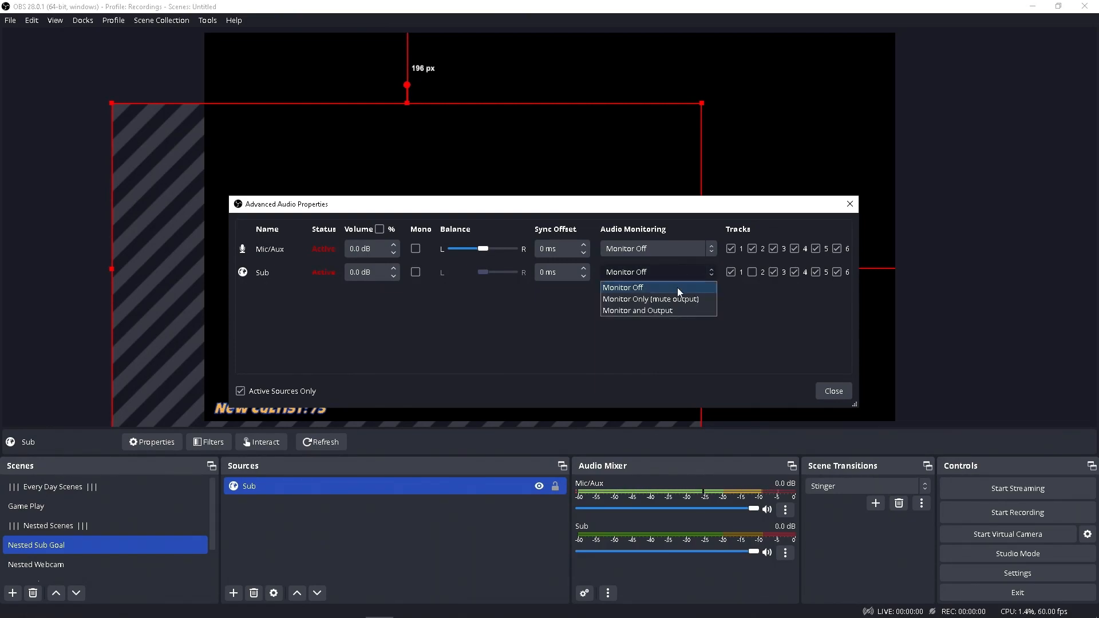
click(636, 310)
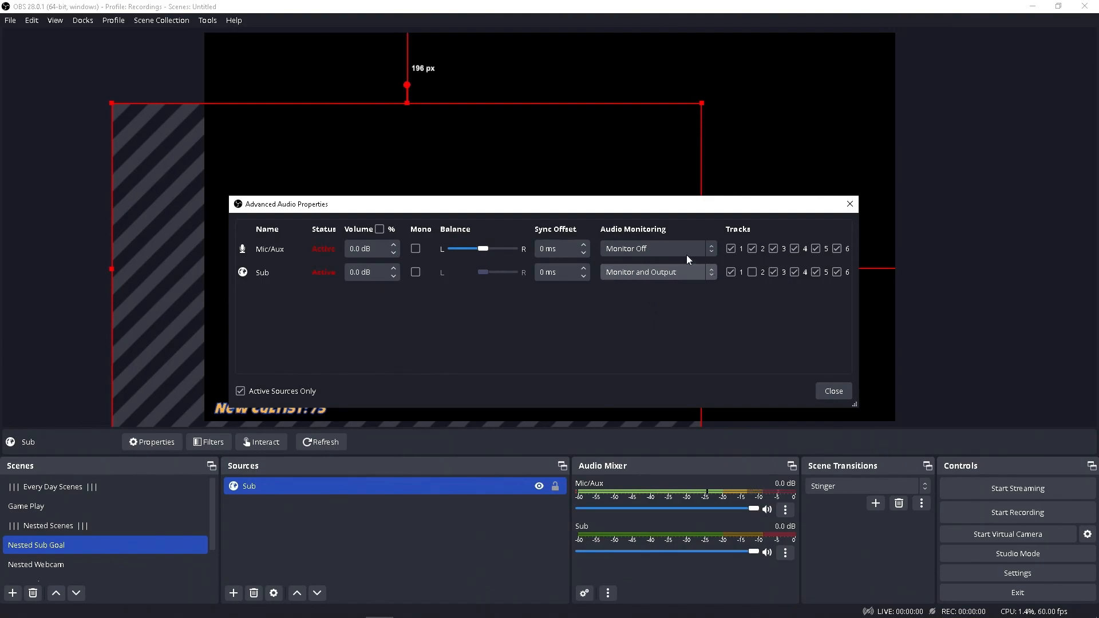
mouse_move(681, 295)
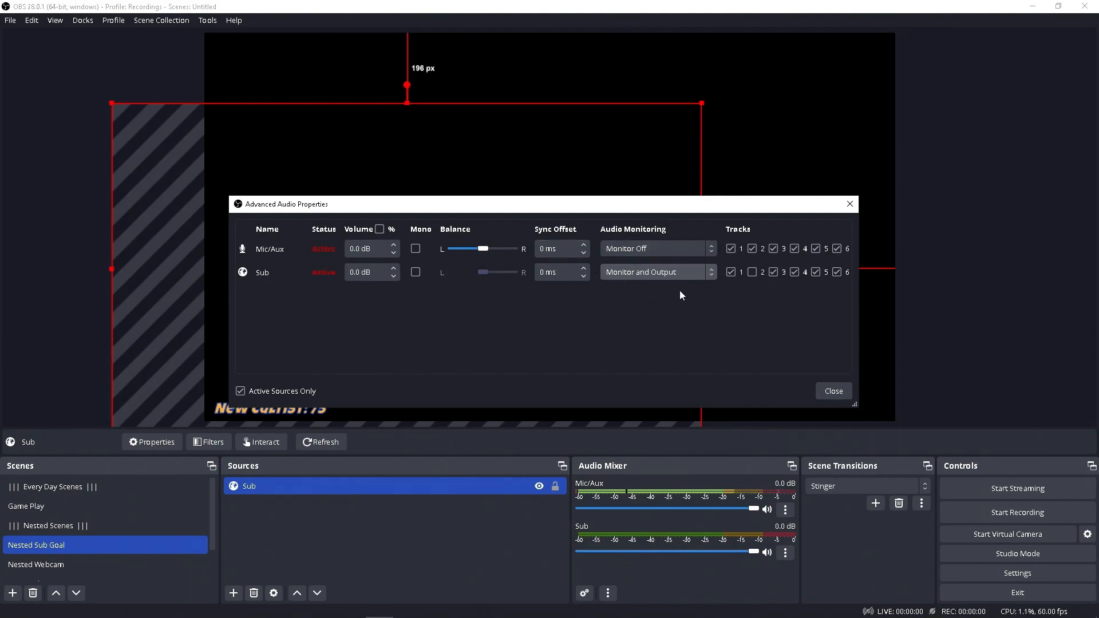